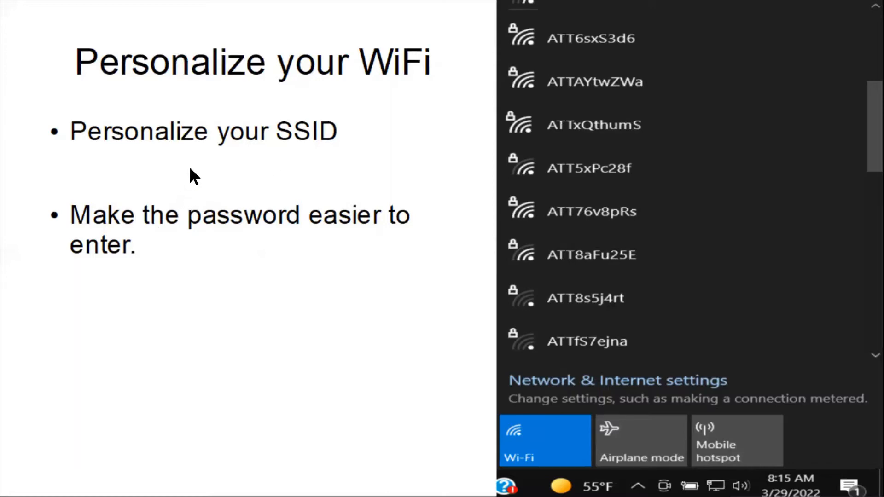
mouse_move(456, 445)
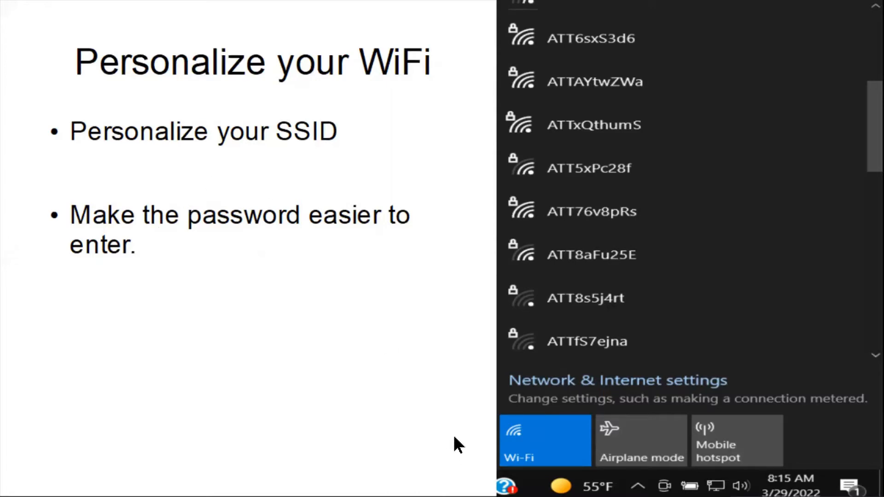
mouse_move(757, 349)
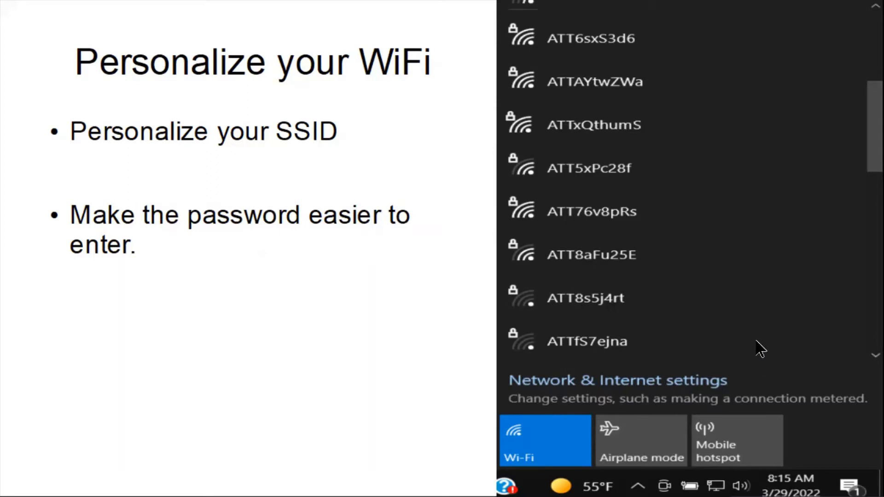
mouse_move(620, 299)
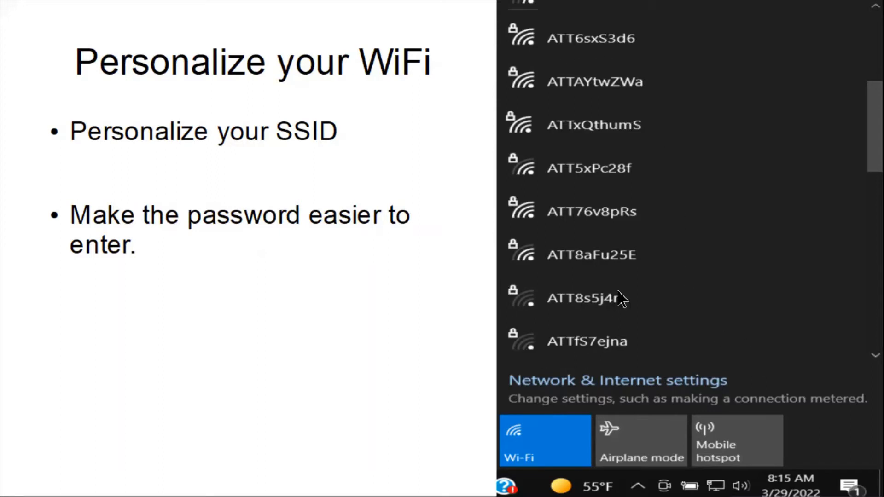
mouse_move(527, 345)
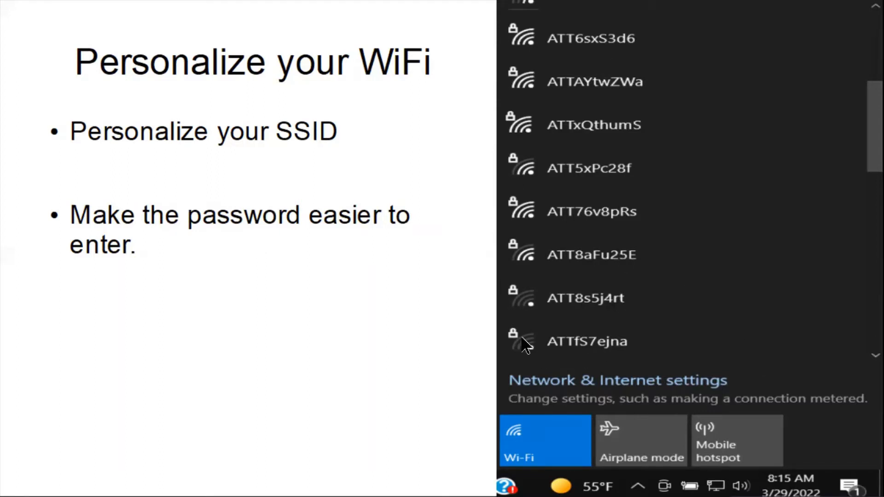
mouse_move(550, 332)
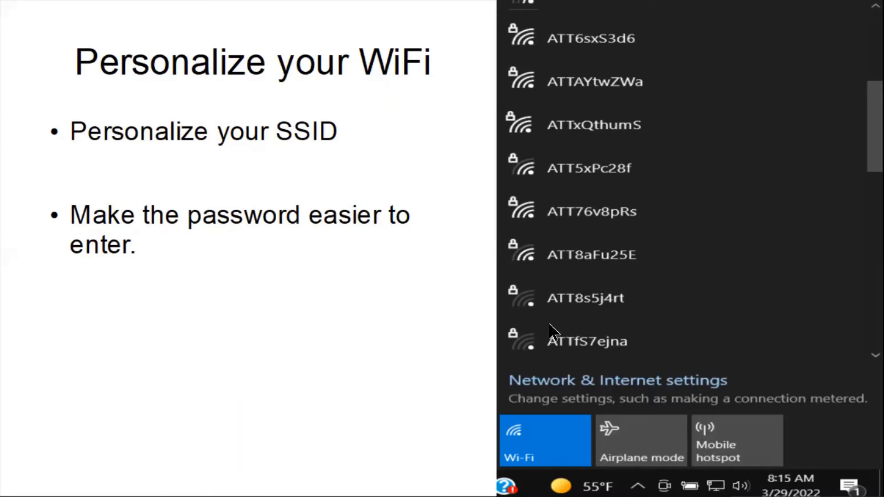
mouse_move(374, 369)
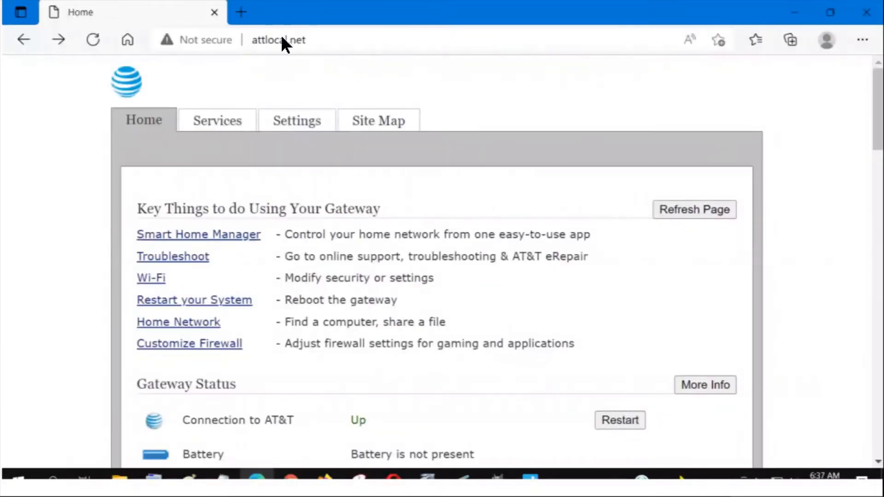
mouse_move(309, 60)
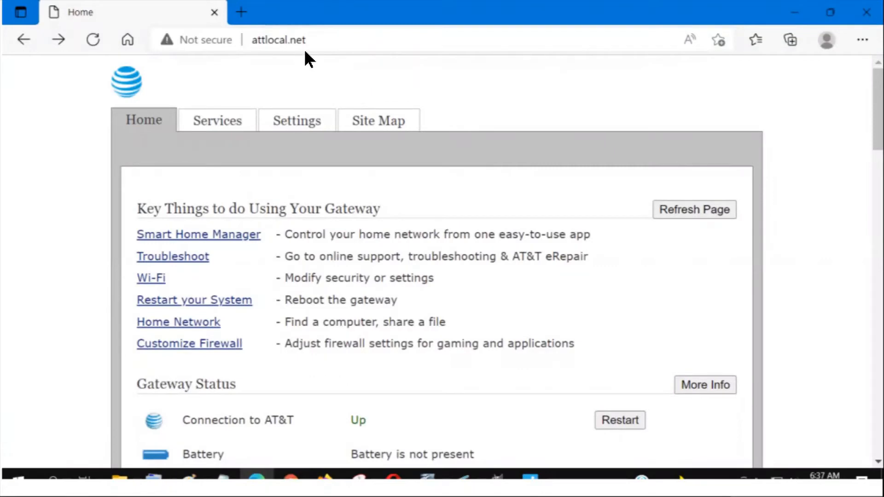
mouse_move(321, 180)
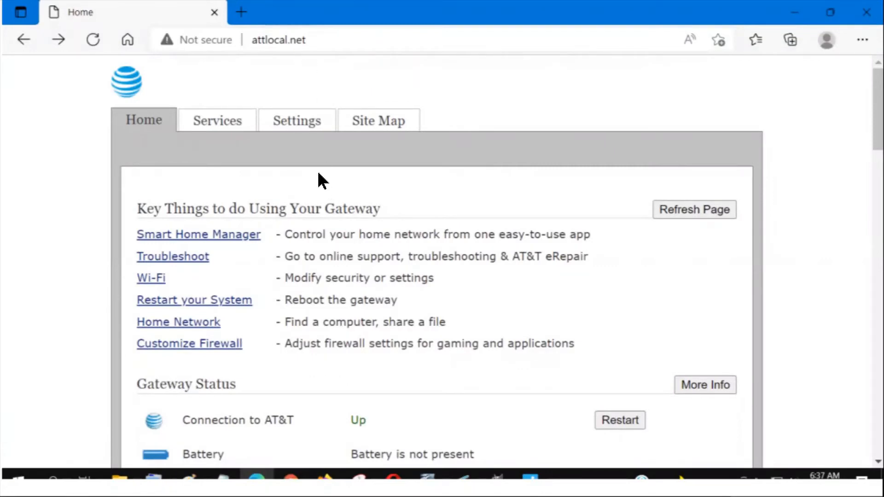
mouse_move(359, 204)
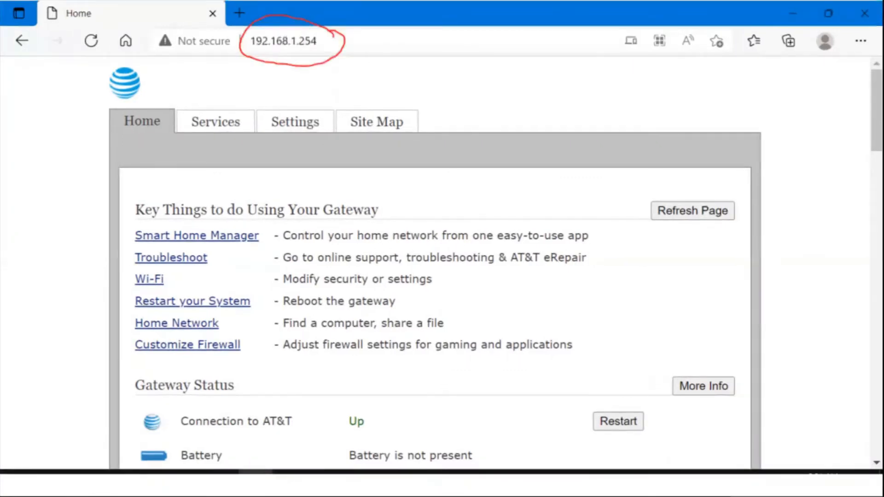
mouse_move(254, 59)
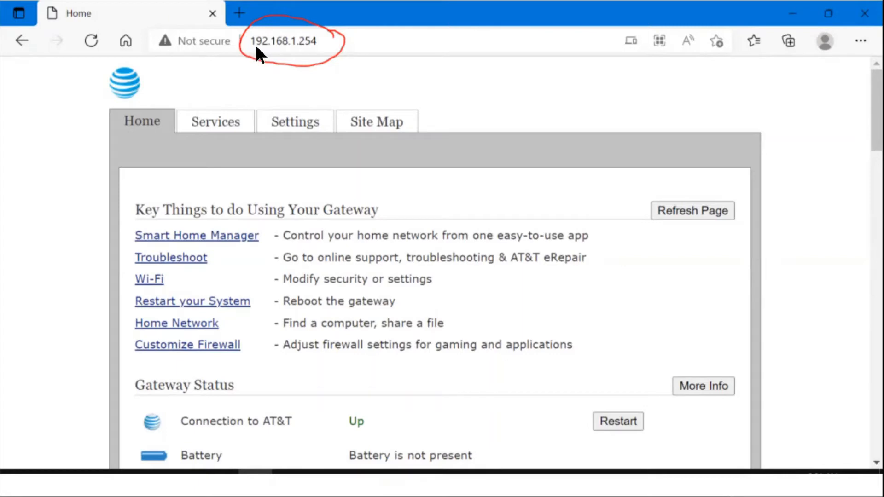
mouse_move(288, 57)
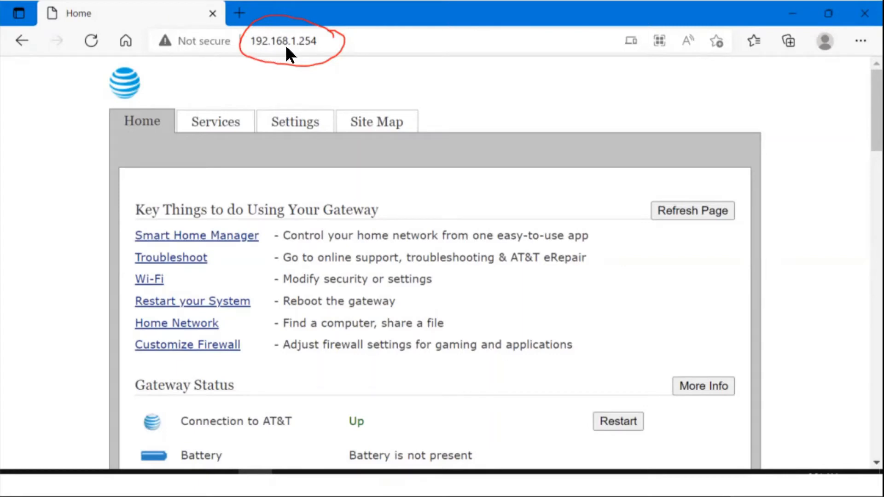
mouse_move(326, 104)
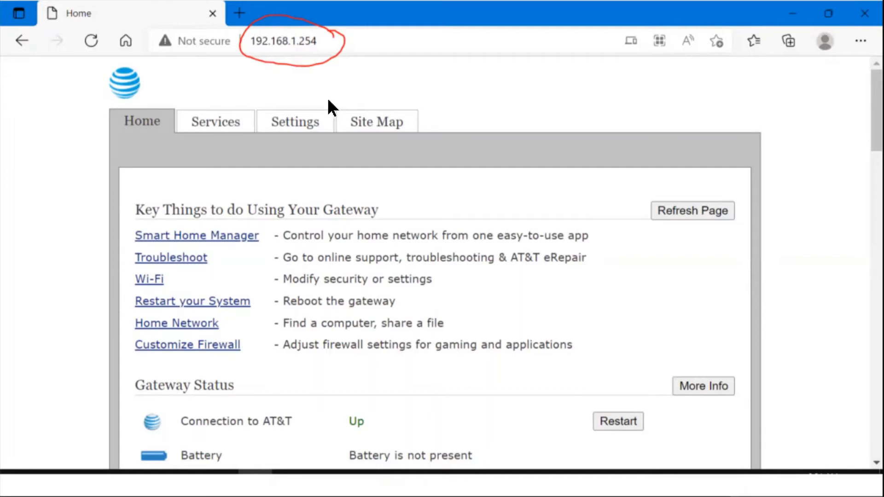
Step: Scroll down the gateway Home page loaded from 192.168.1.254
scroll("down", 3)
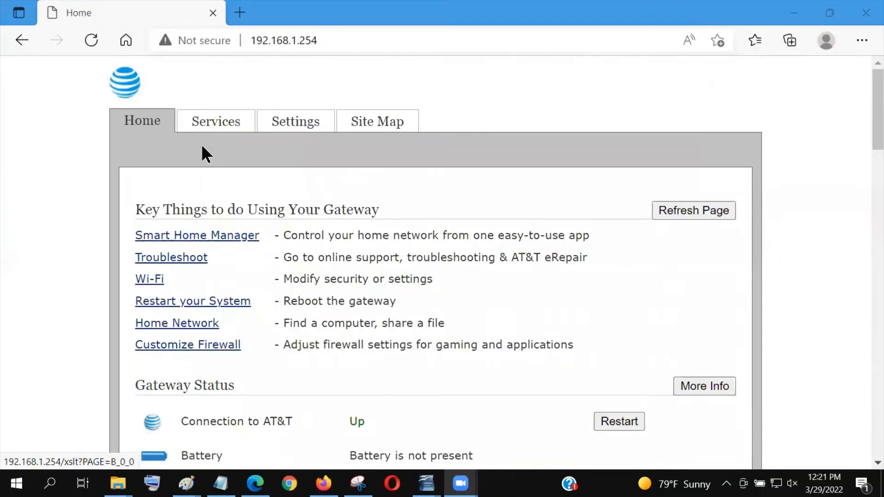
mouse_move(176, 159)
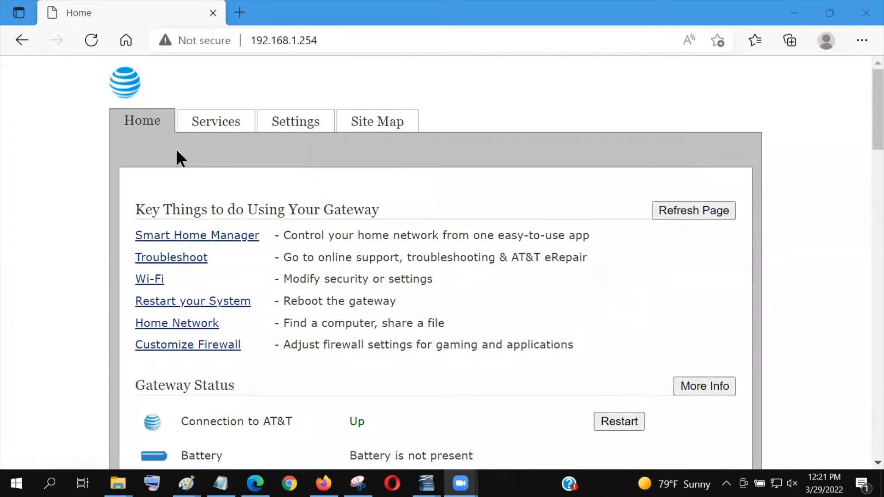
mouse_move(190, 203)
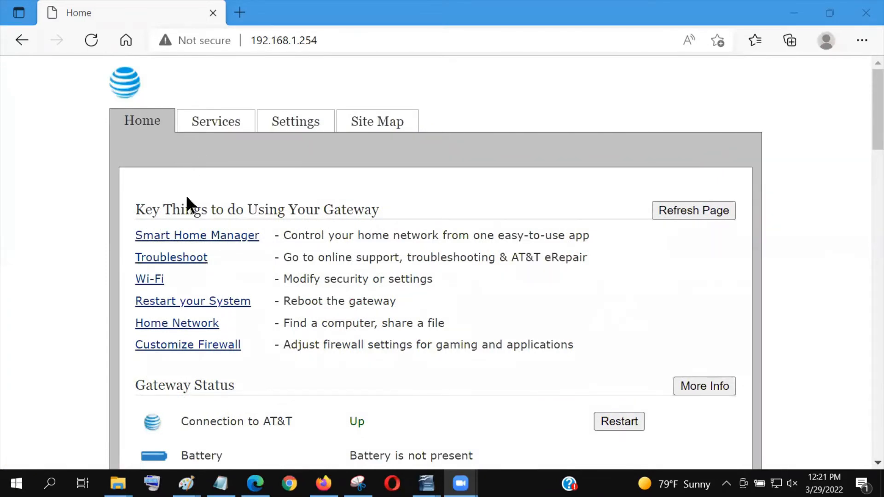
Step: Scroll to Gateway Status Wi-Fi: guest network Off, 6447-5.0 On, WPA2-PSK radios
scroll("down", 3)
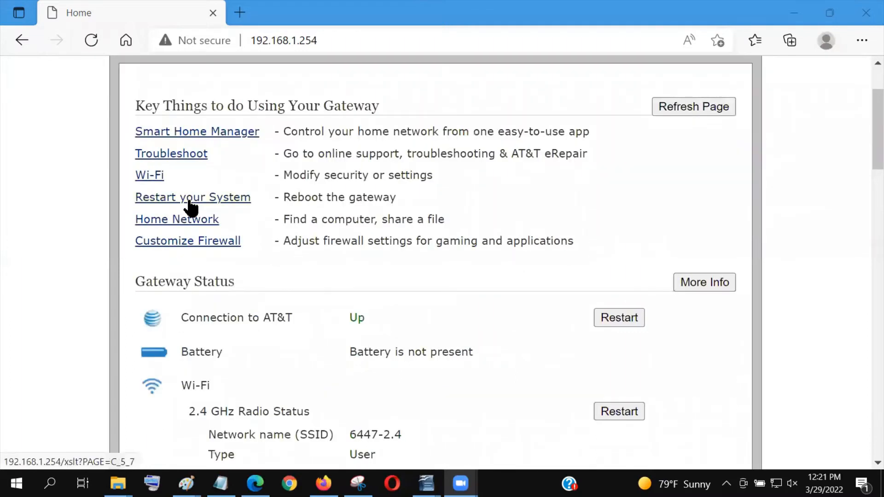
mouse_move(232, 411)
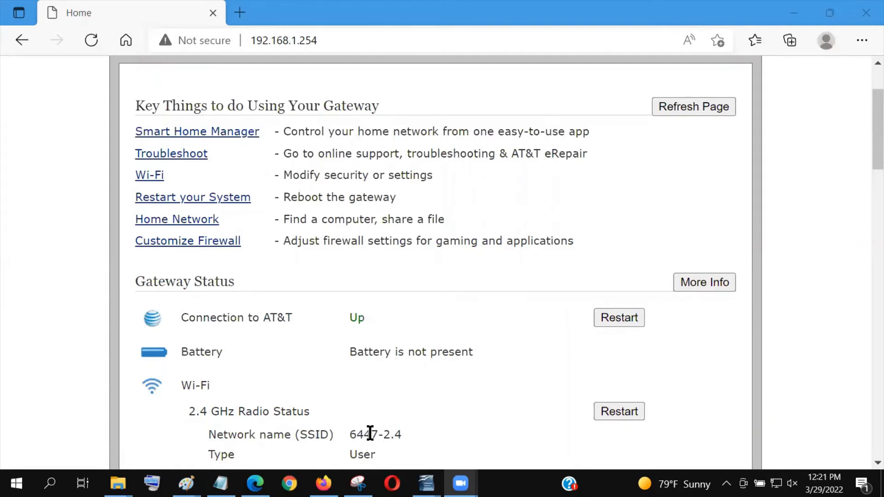
scroll("down", 3)
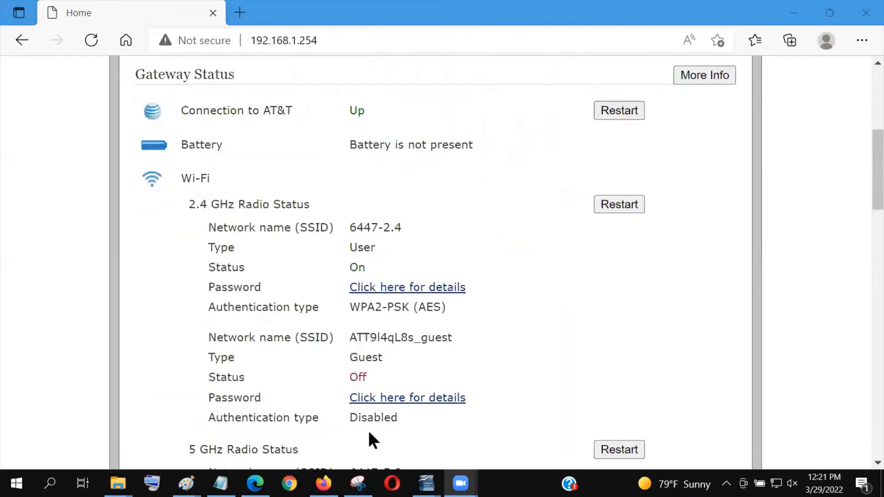
scroll("down", 3)
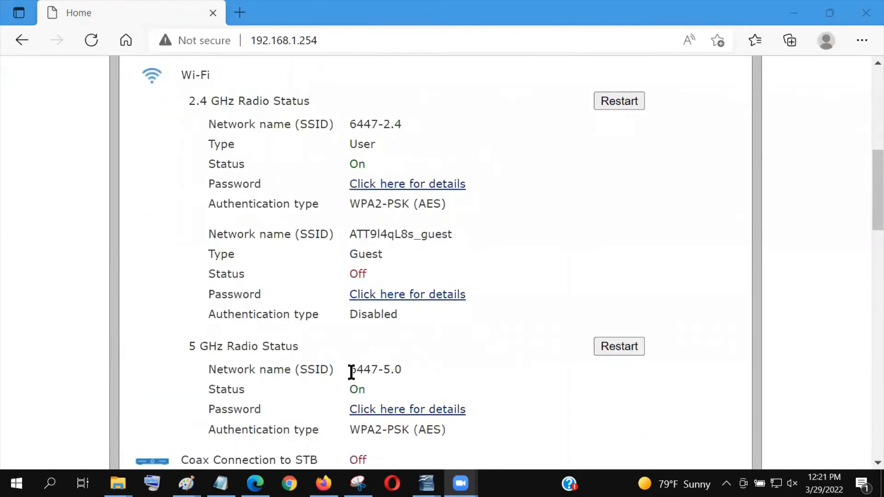
mouse_move(414, 379)
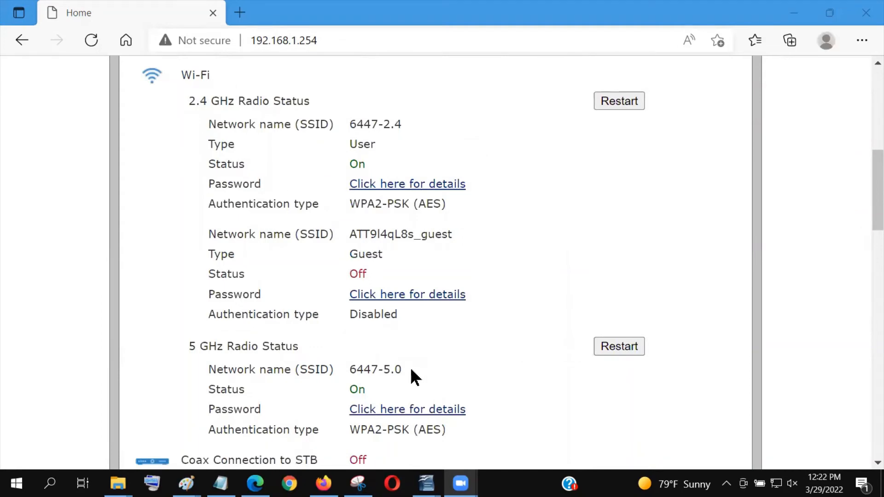
mouse_move(329, 349)
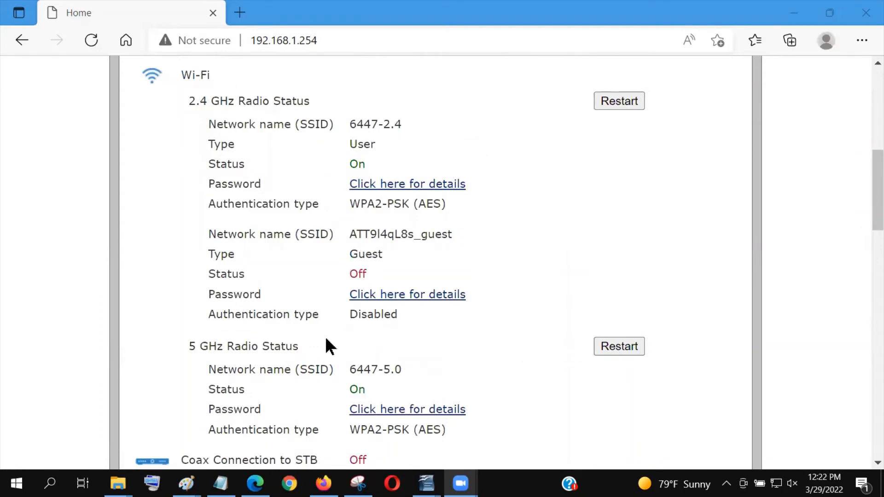
mouse_move(360, 348)
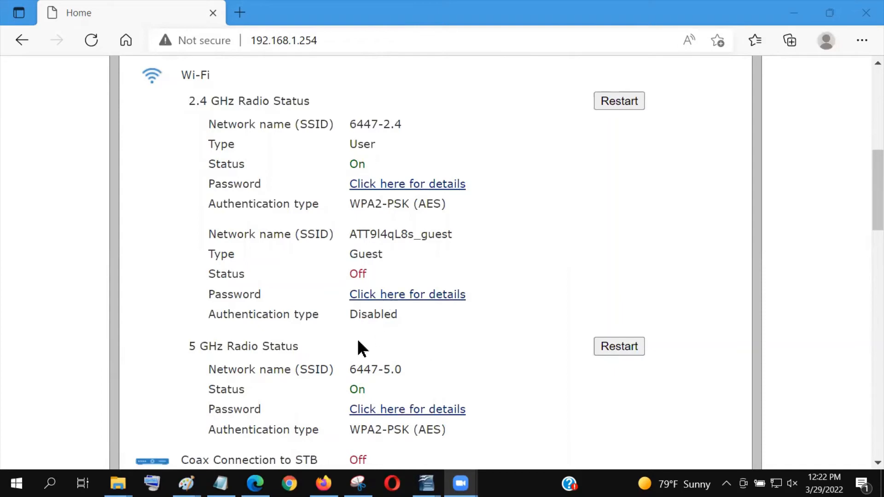
scroll("down", 3)
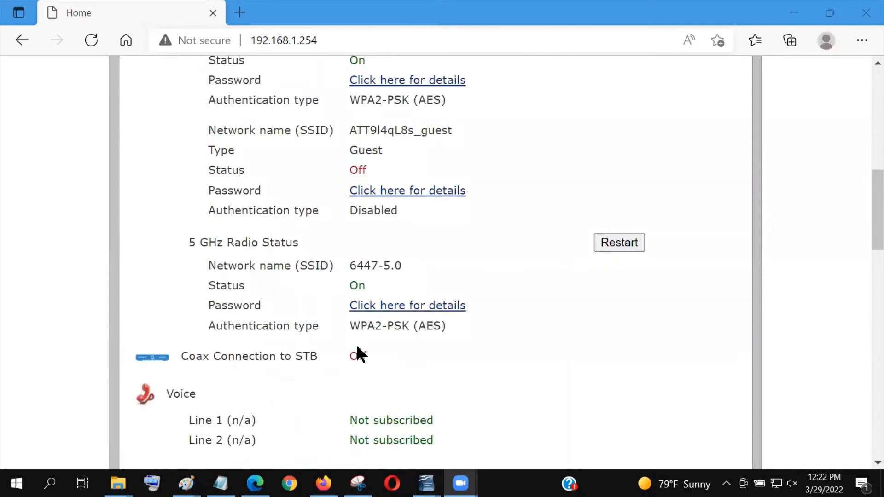
scroll("down", 3)
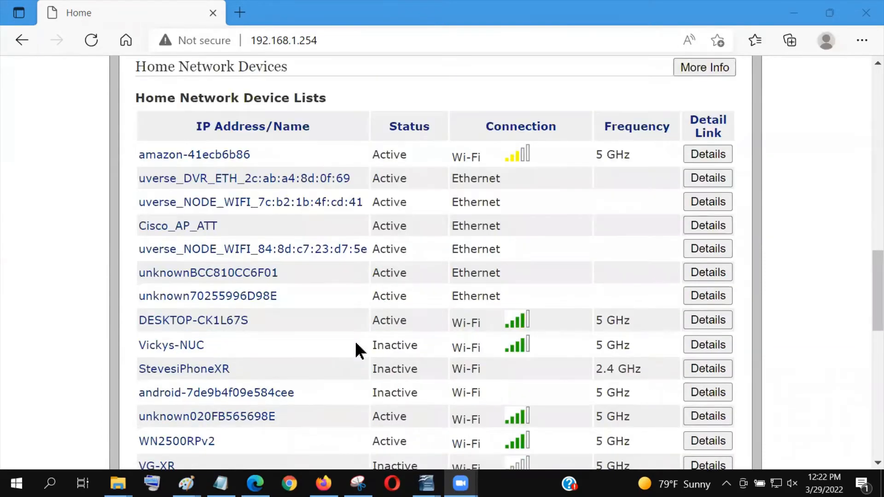
mouse_move(320, 330)
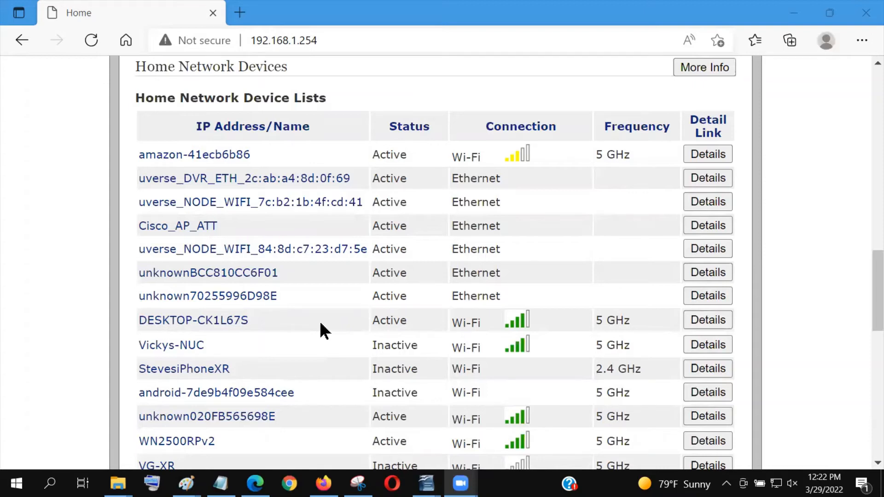
mouse_move(609, 155)
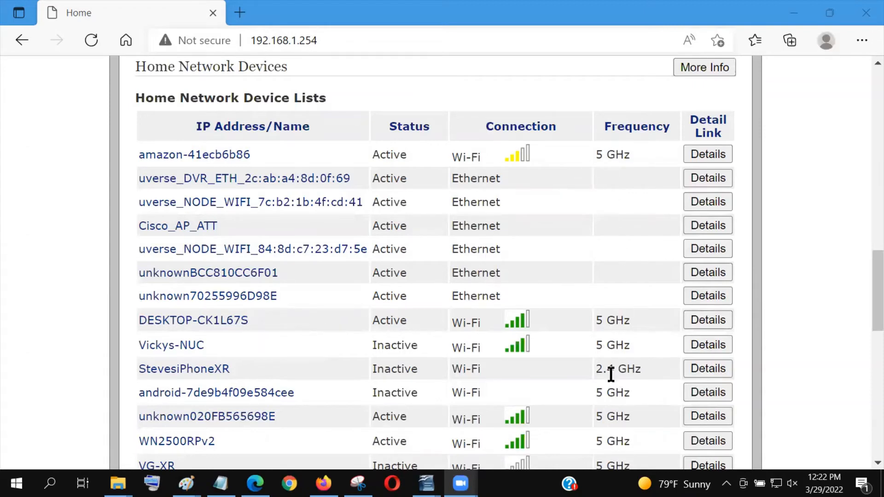
scroll("down", 3)
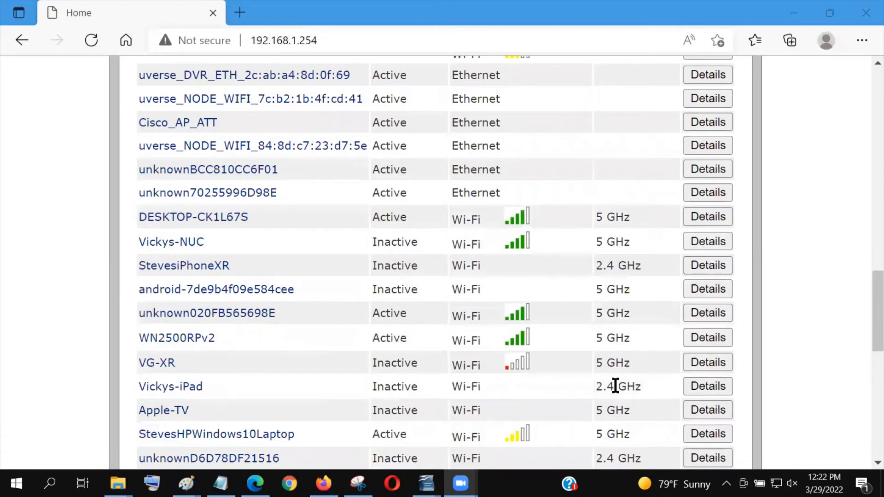
scroll("up", 3)
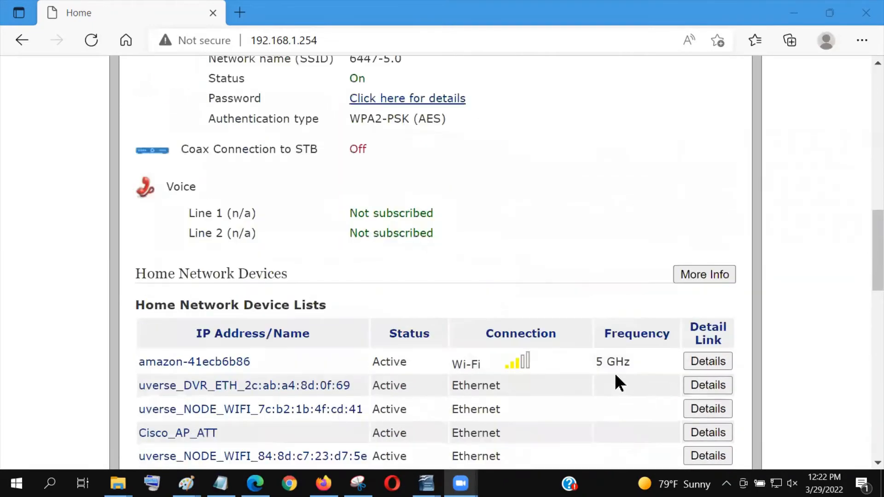
scroll("down", 3)
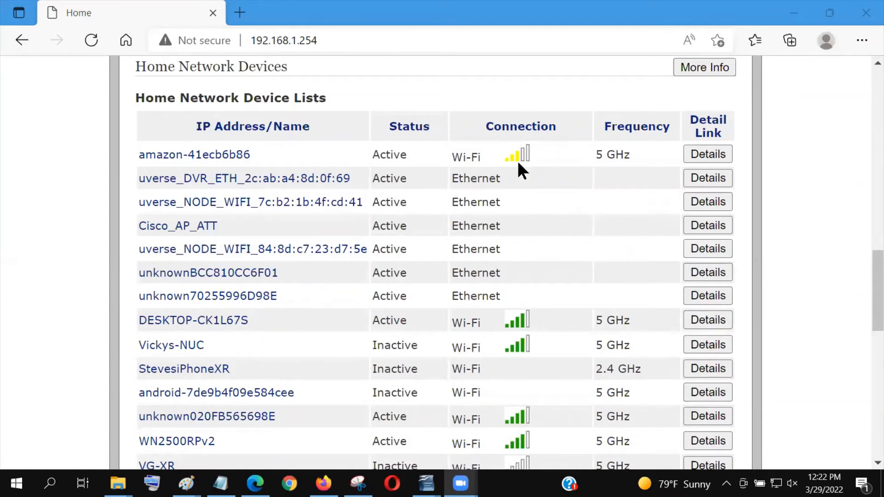
mouse_move(527, 190)
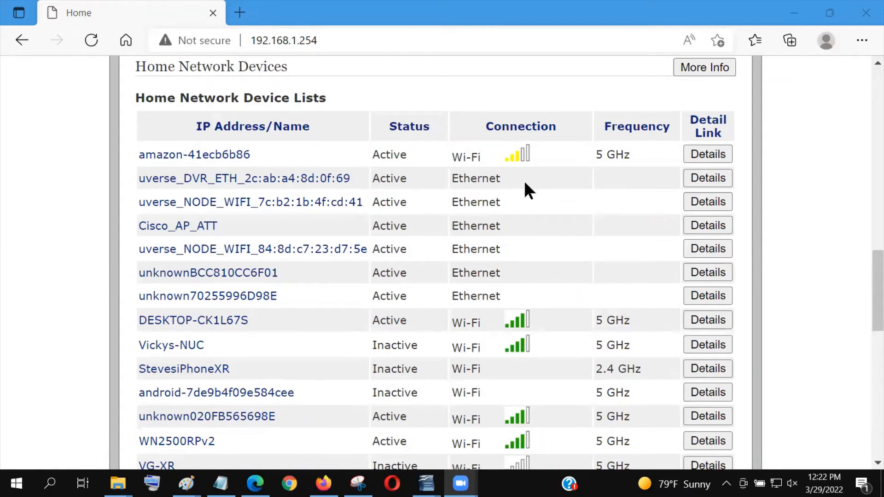
scroll("down", 3)
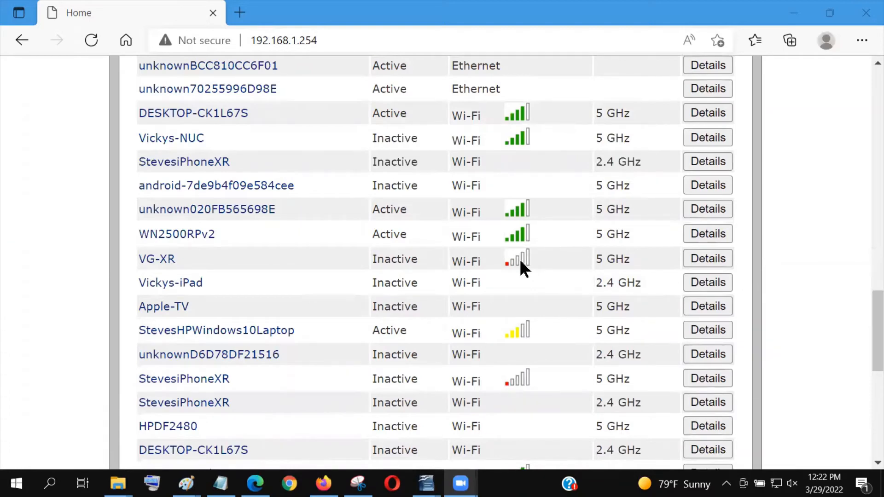
mouse_move(513, 270)
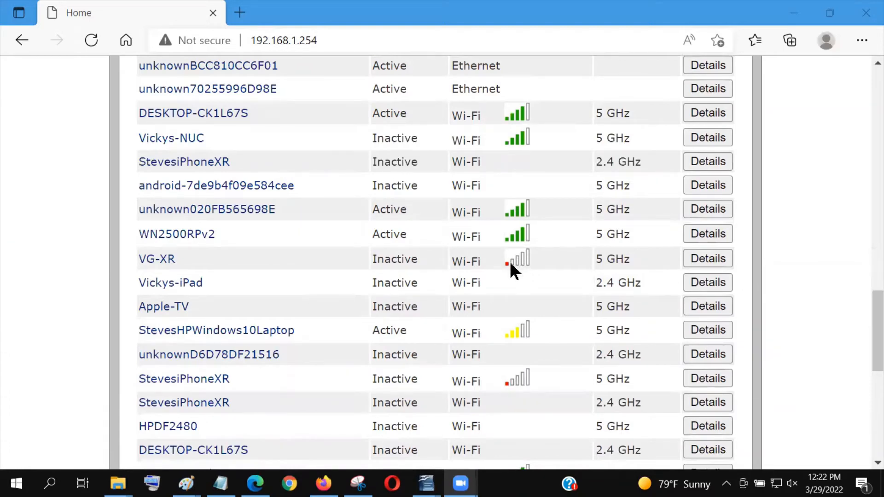
mouse_move(541, 264)
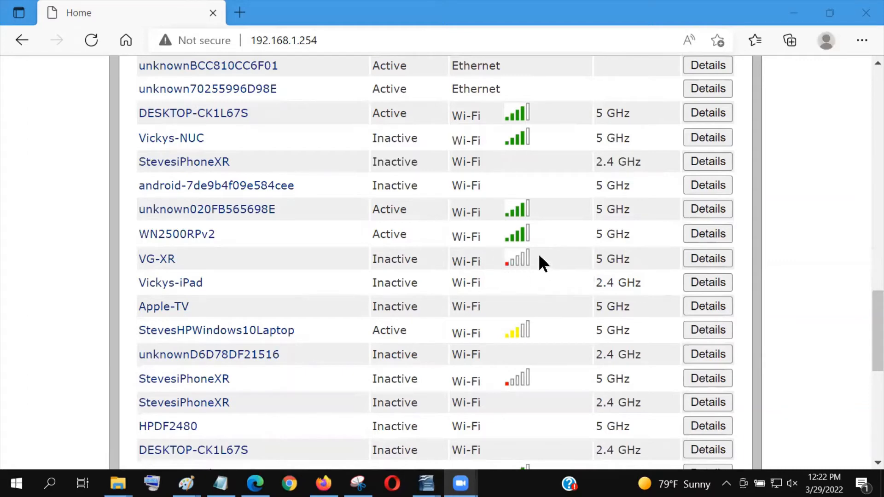
mouse_move(532, 267)
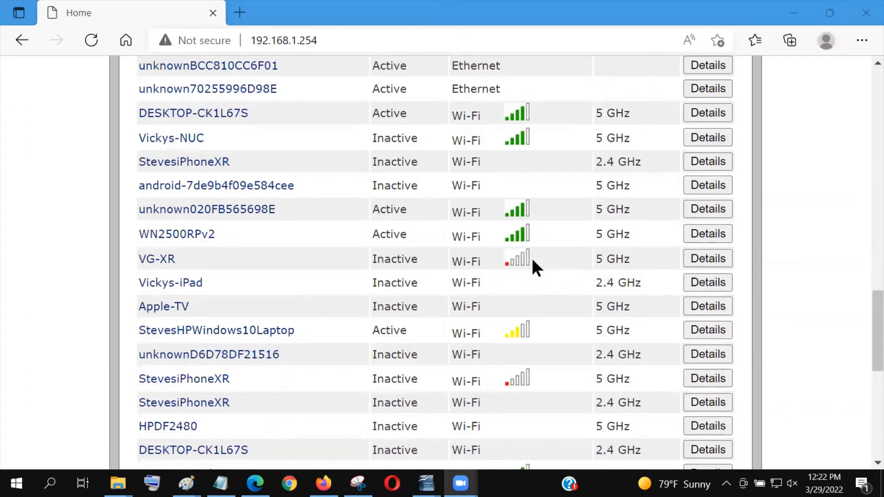
mouse_move(521, 267)
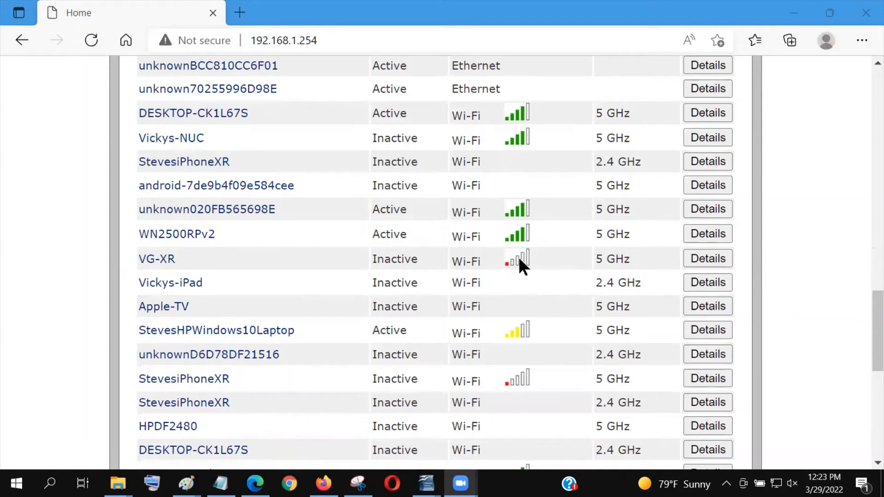
mouse_move(599, 259)
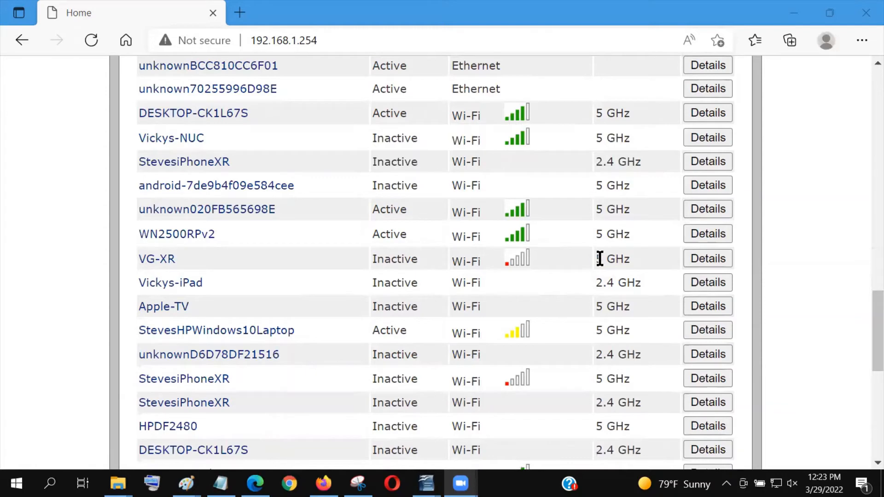
mouse_move(518, 348)
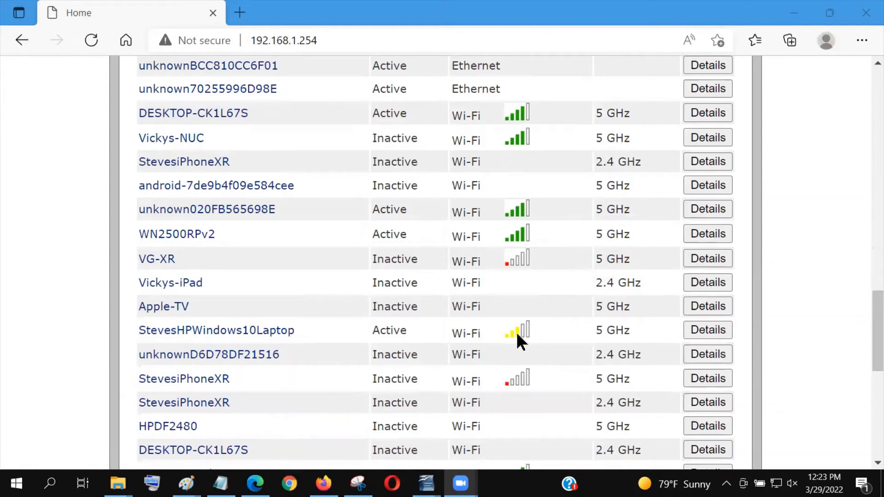
mouse_move(530, 349)
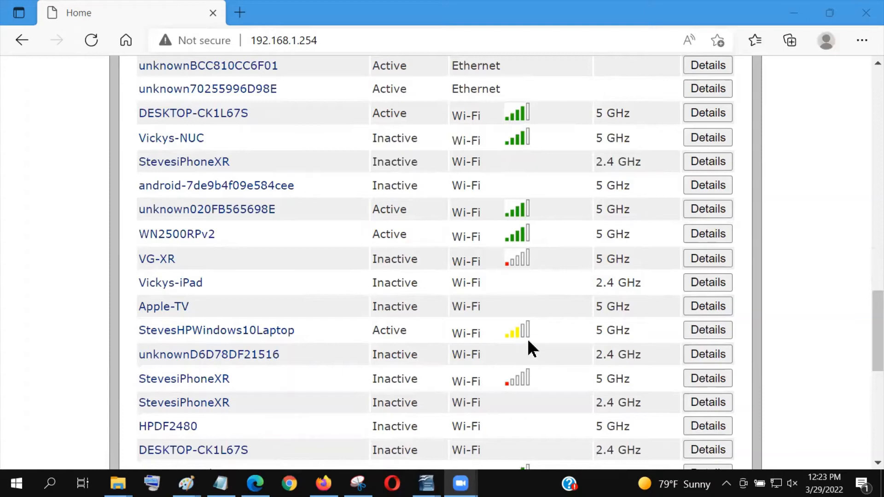
scroll("down", 3)
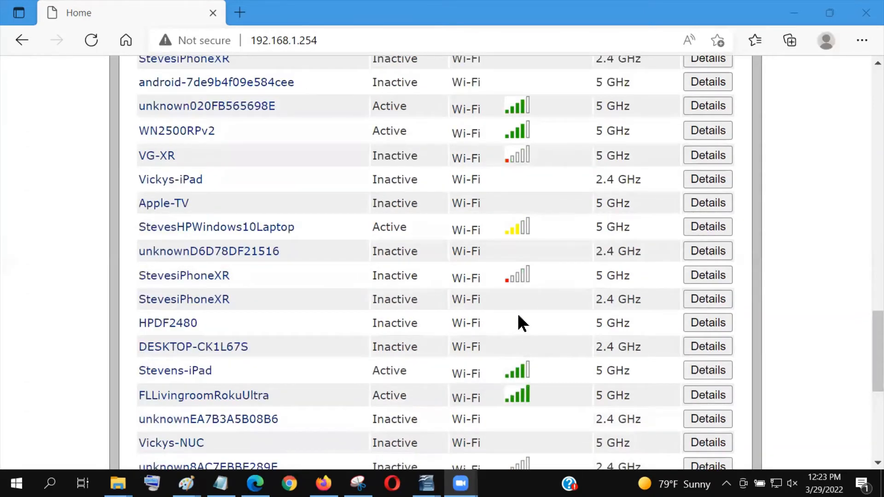
scroll("down", 3)
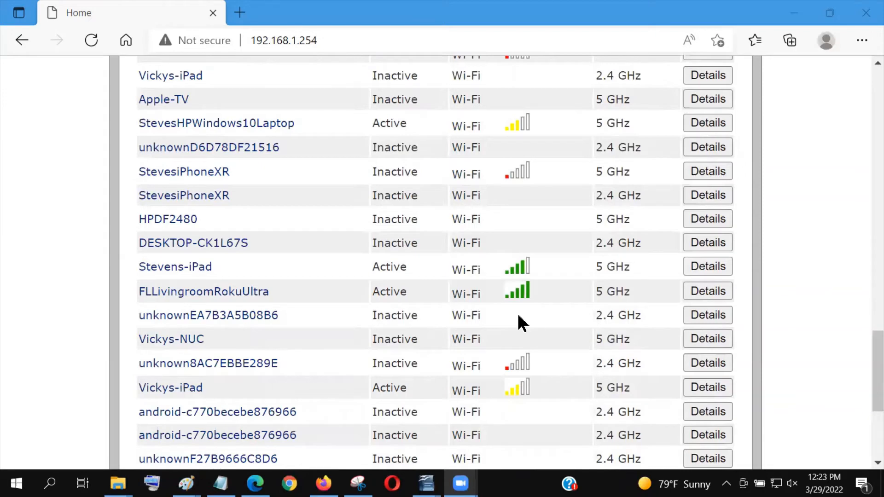
scroll("down", 3)
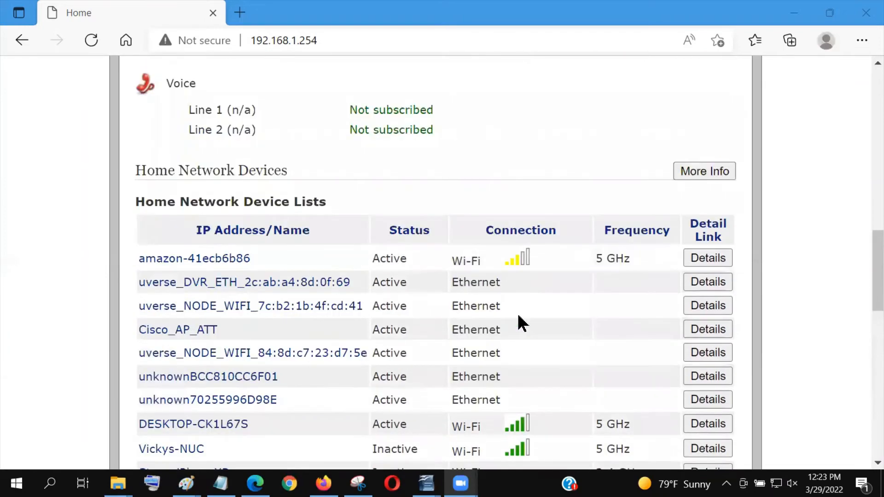
scroll("down", 3)
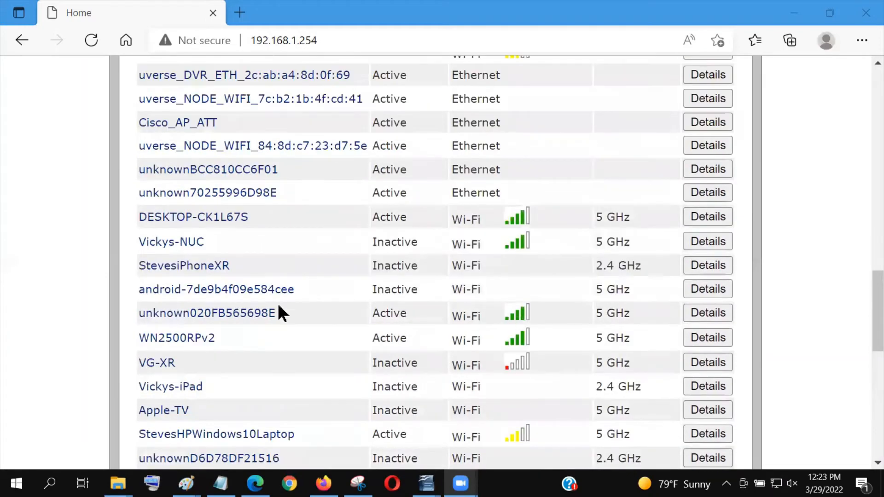
mouse_move(572, 293)
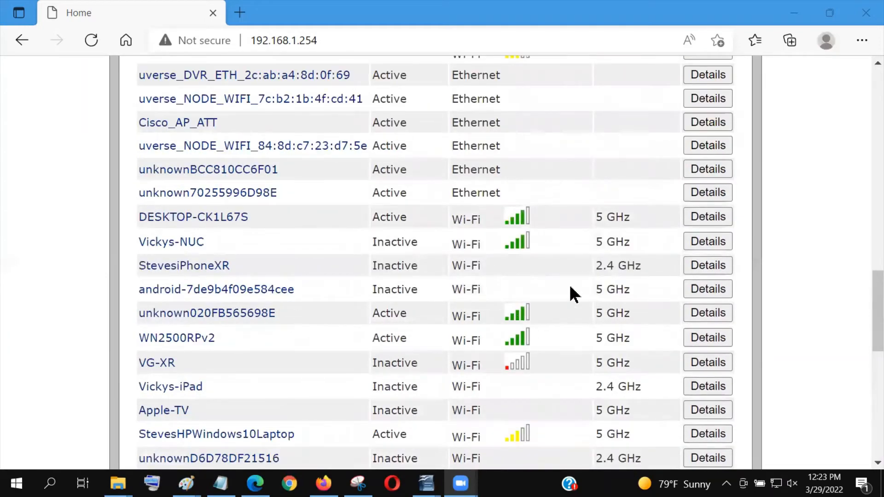
mouse_move(504, 302)
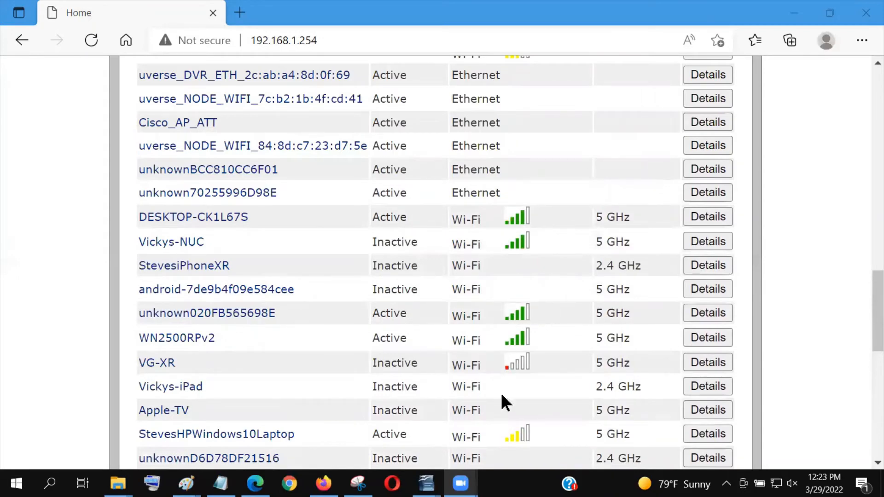
scroll("down", 3)
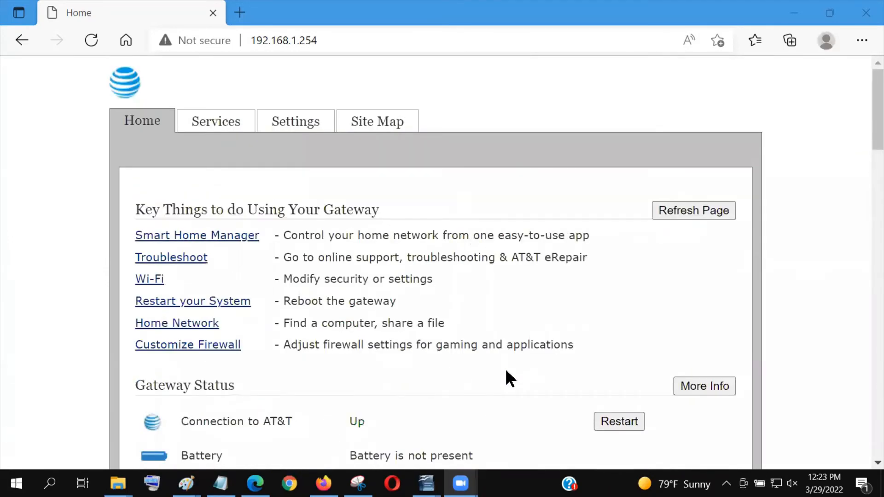
mouse_move(313, 315)
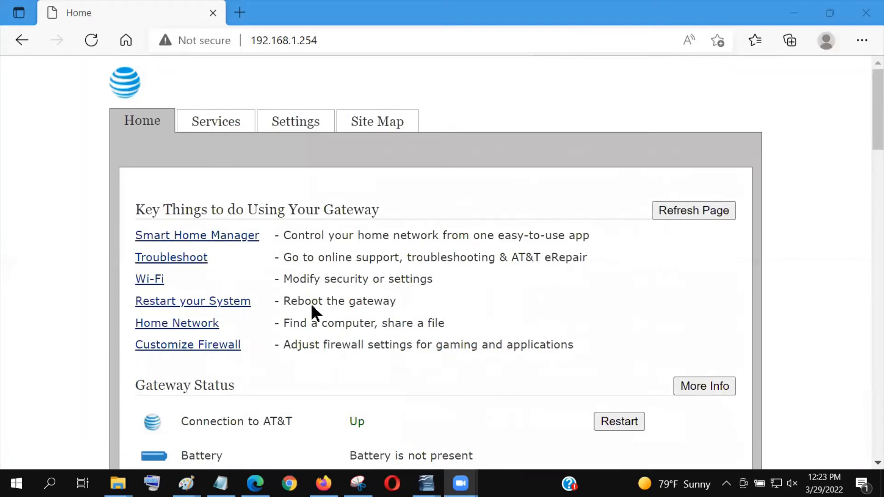
mouse_move(148, 285)
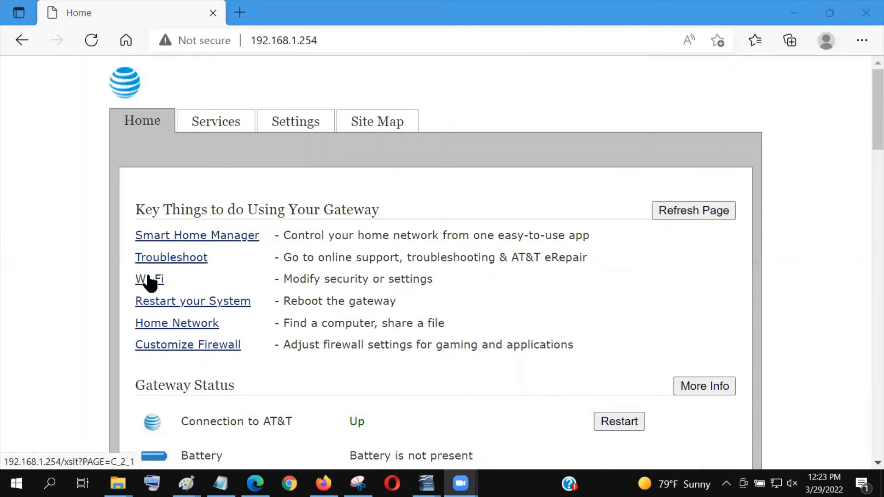
Step: Open Wi-Fi settings and submit the device access code to log in
left_click(149, 279)
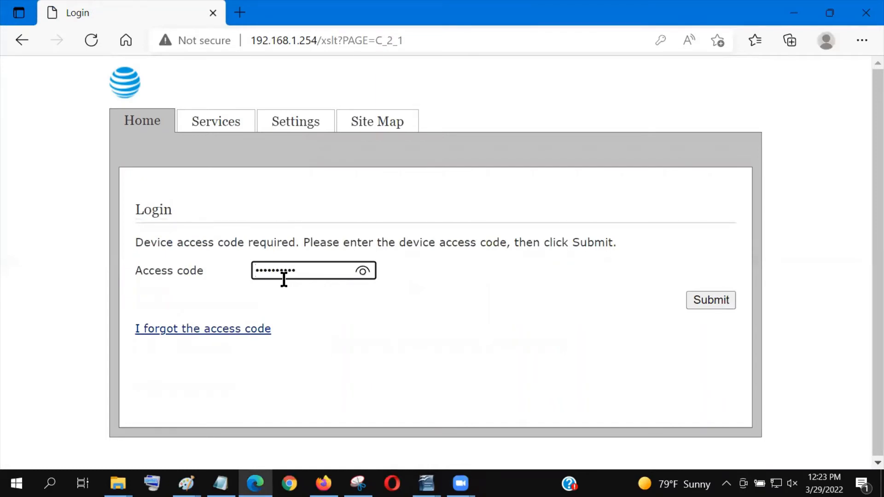
left_click(710, 300)
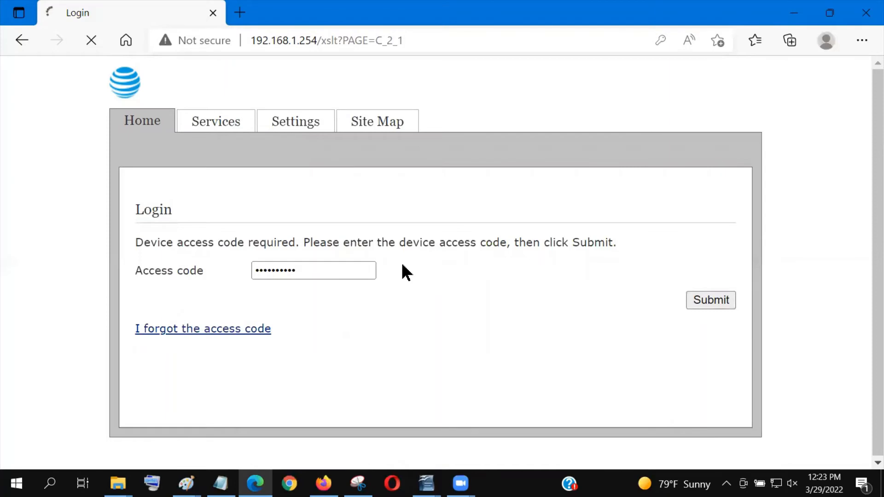
left_click(710, 299)
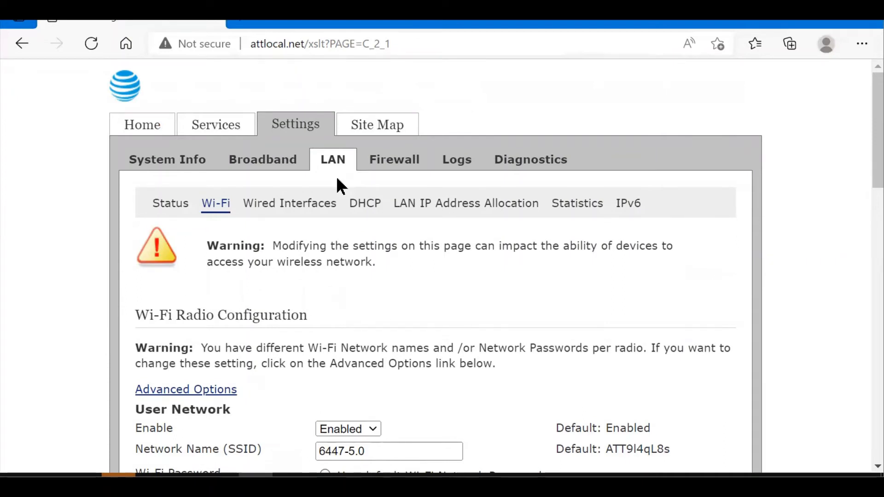
mouse_move(325, 162)
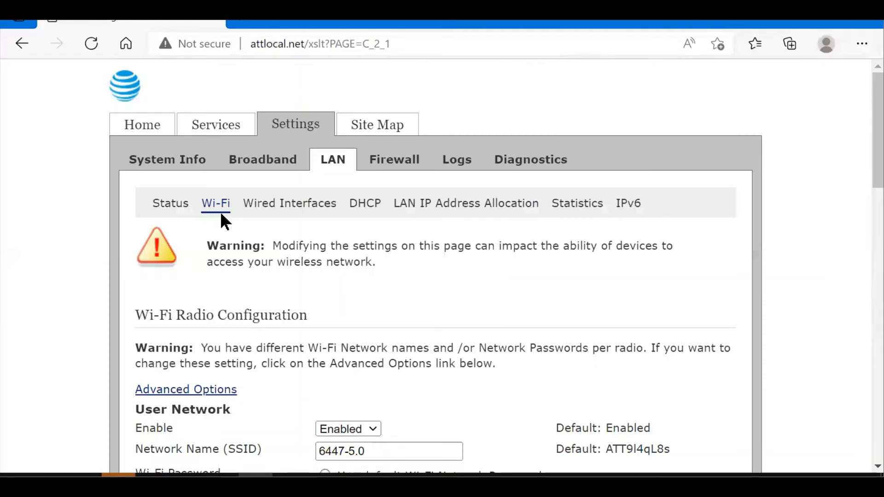
Step: Review User Network 6447-5.0: custom password, WPS enabled, guest network disabled
left_click(389, 451)
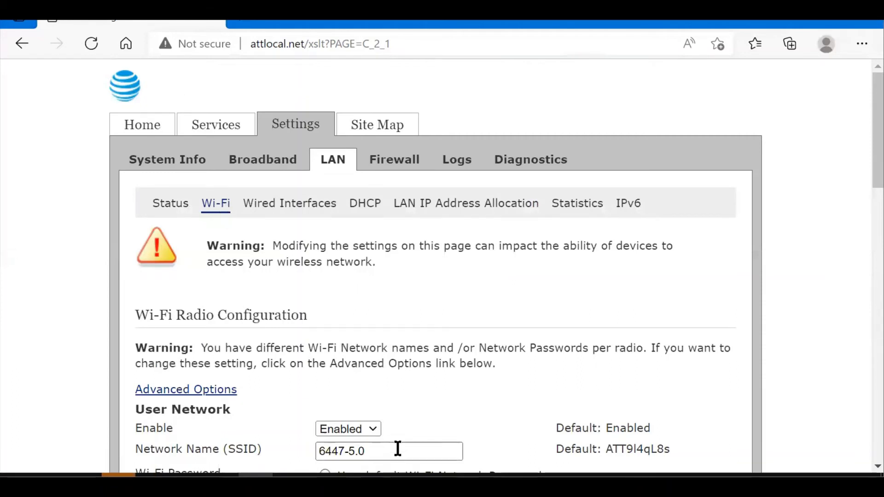
mouse_move(405, 392)
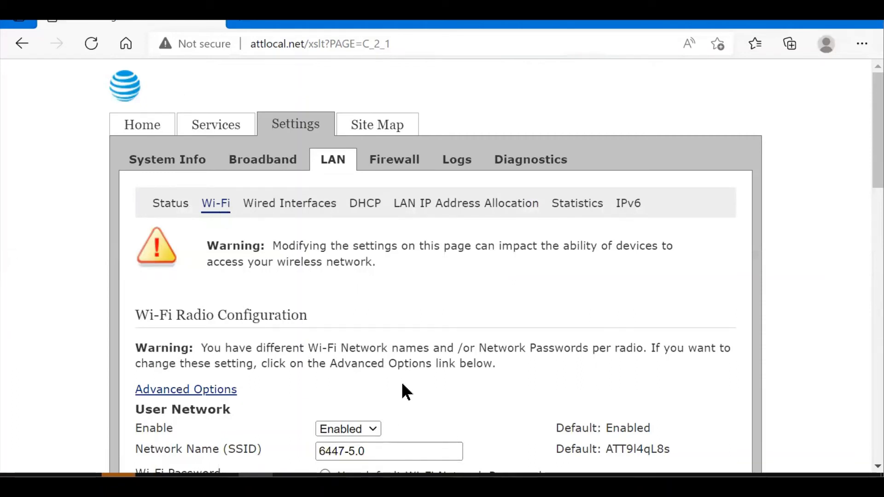
scroll("down", 3)
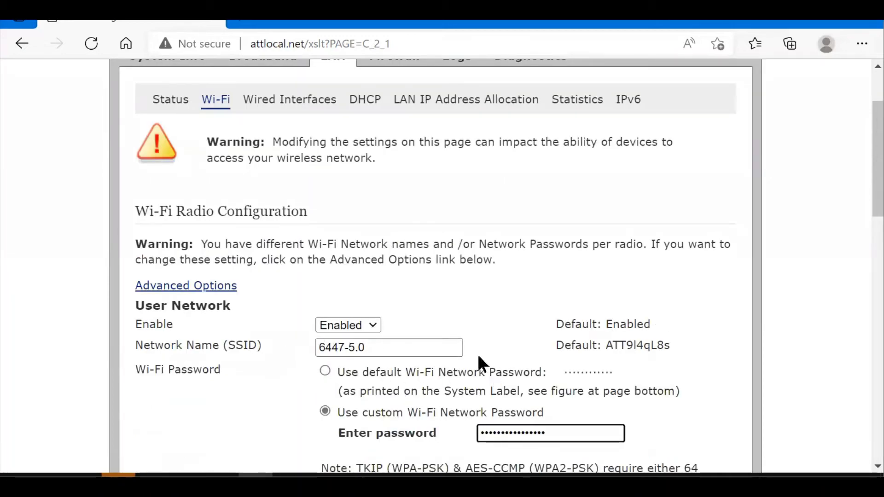
left_click(571, 433)
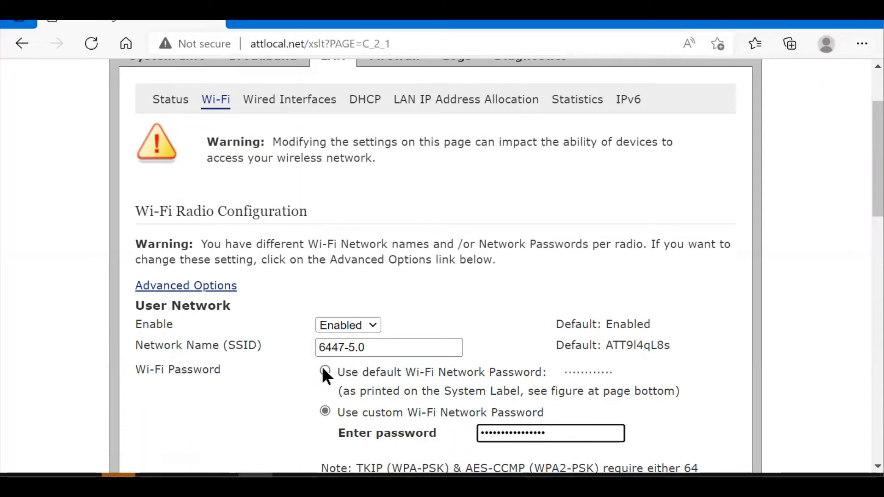
left_click(325, 424)
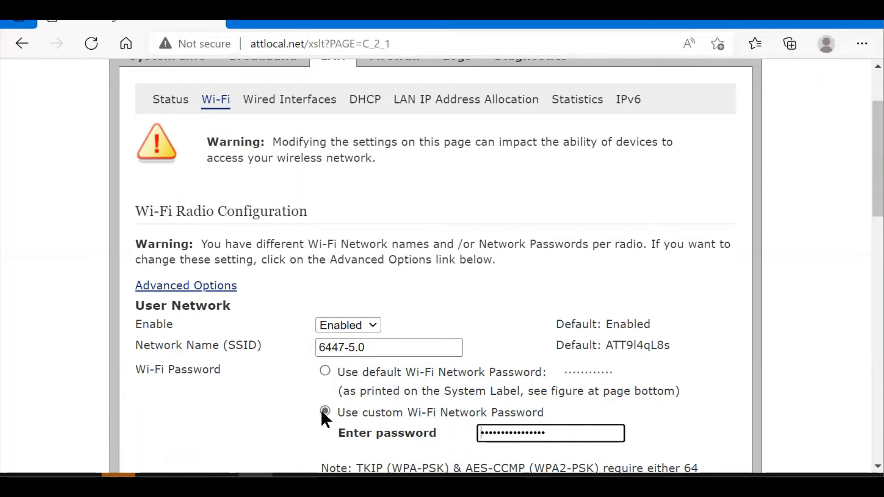
scroll("down", 3)
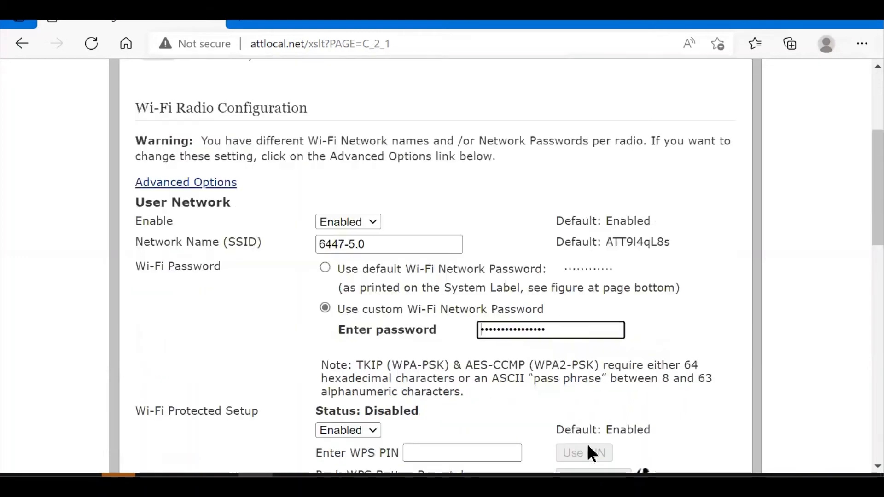
scroll("down", 3)
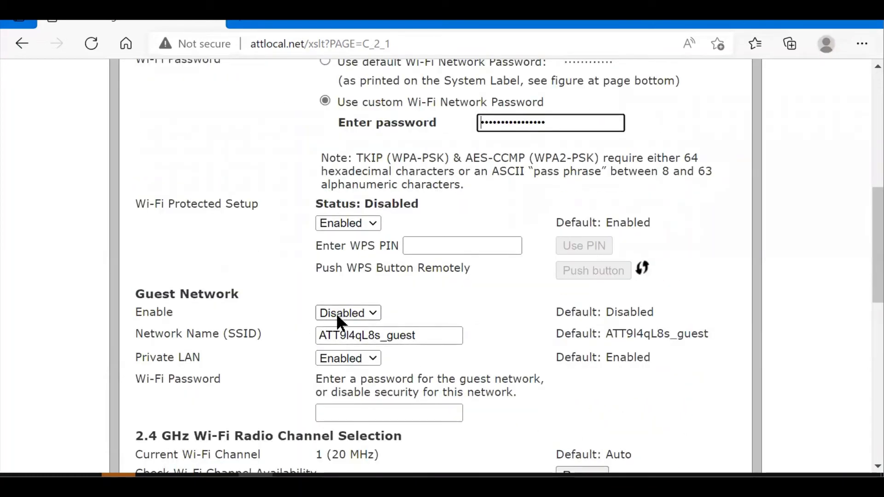
scroll("down", 3)
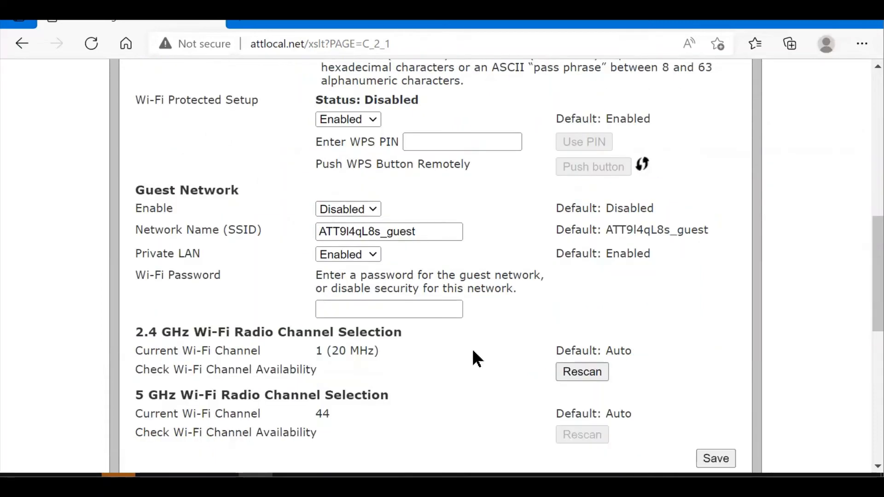
scroll("down", 3)
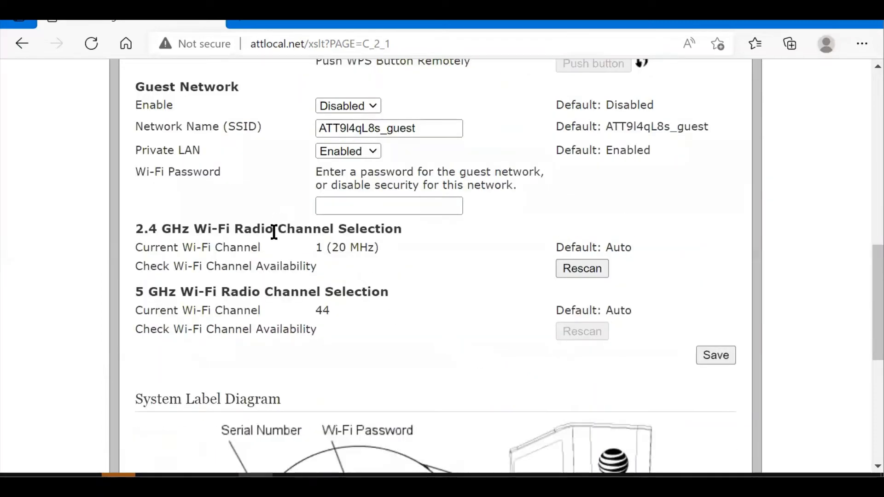
mouse_move(302, 259)
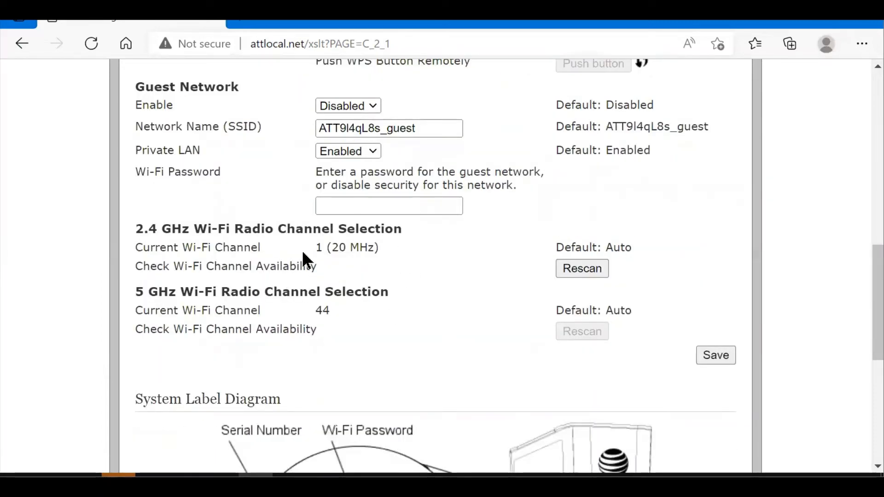
mouse_move(332, 295)
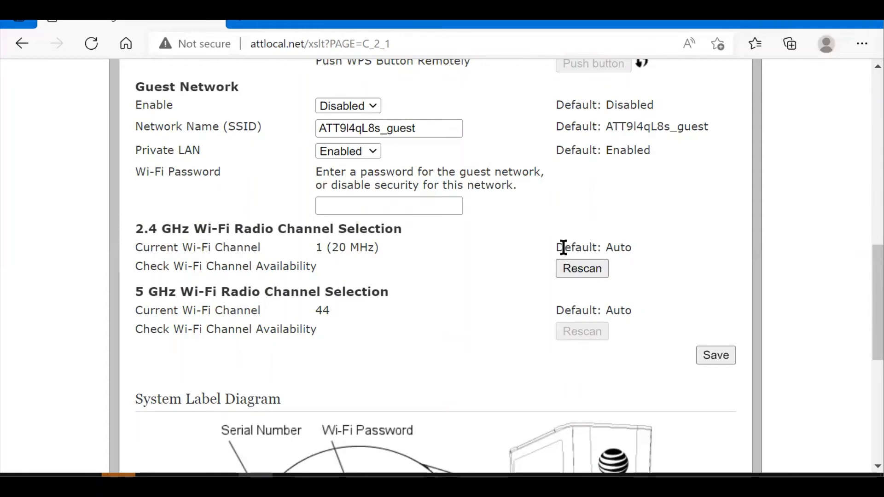
mouse_move(594, 280)
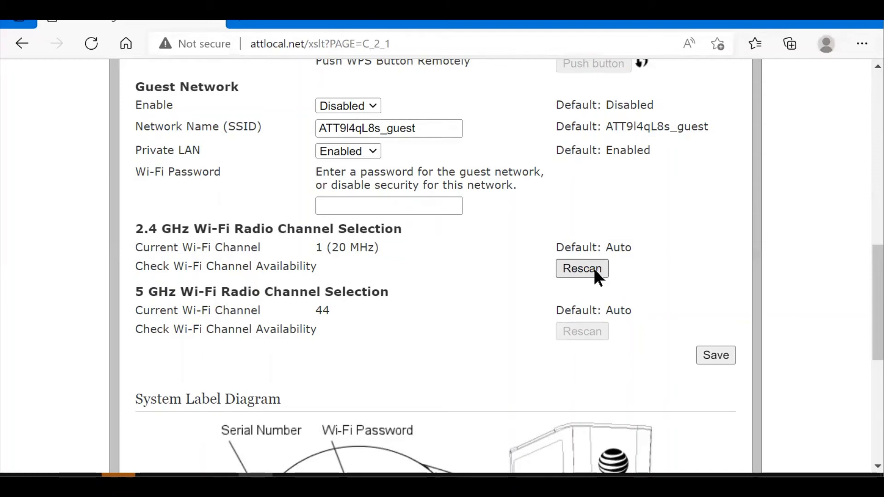
mouse_move(354, 311)
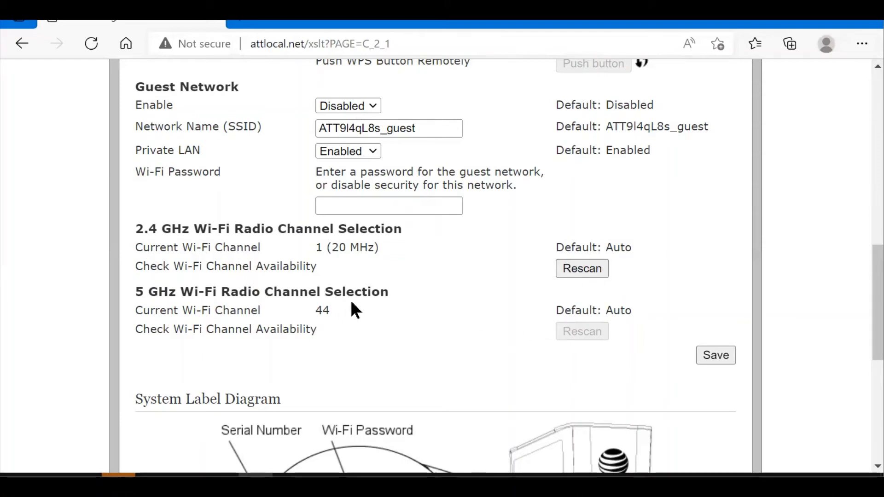
mouse_move(315, 321)
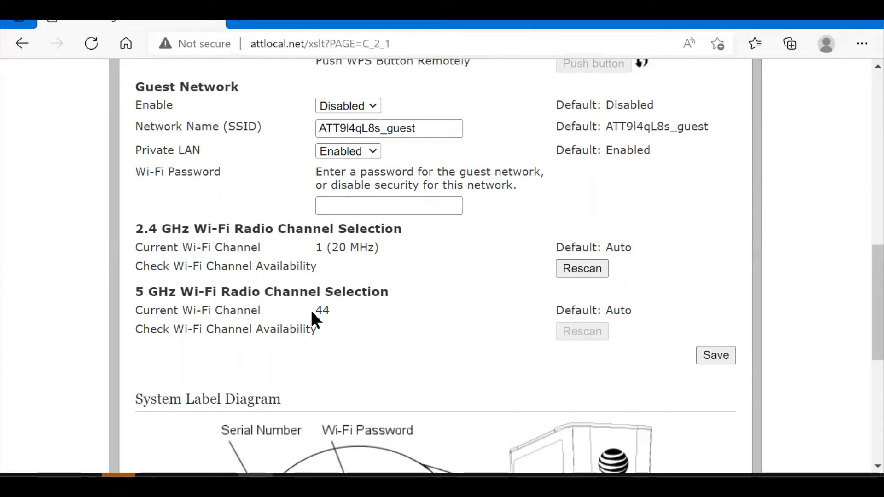
mouse_move(427, 302)
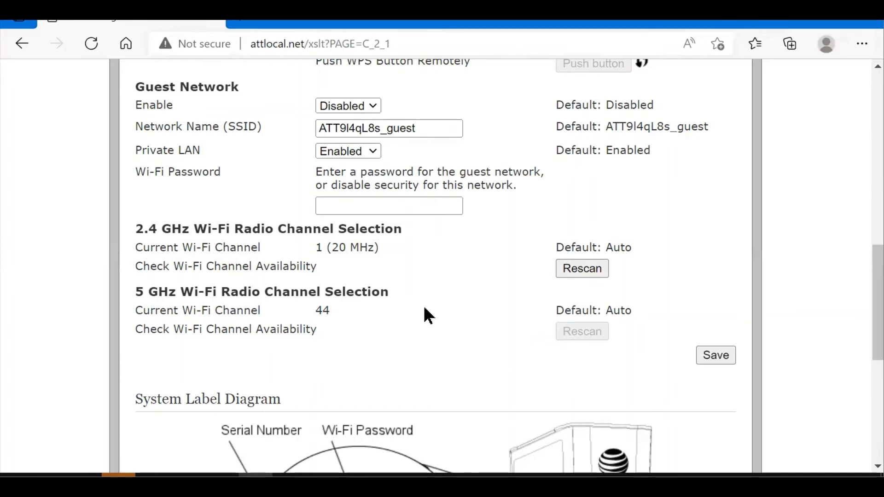
mouse_move(443, 322)
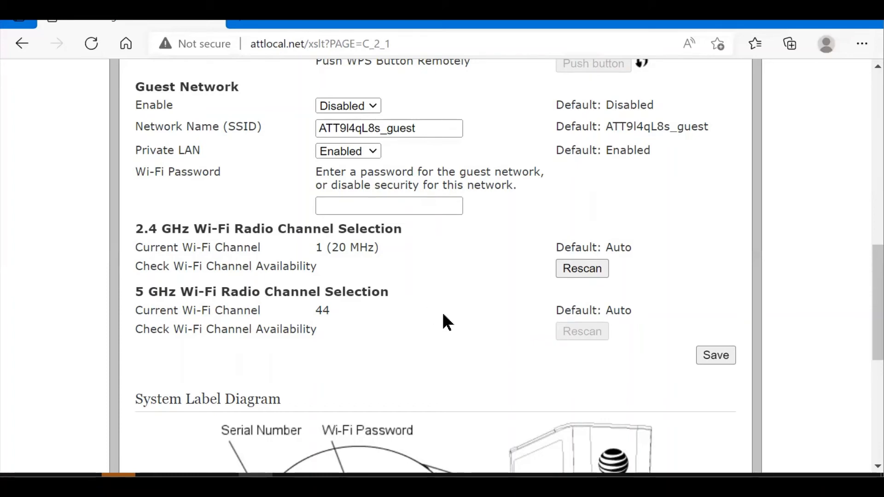
scroll("up", 3)
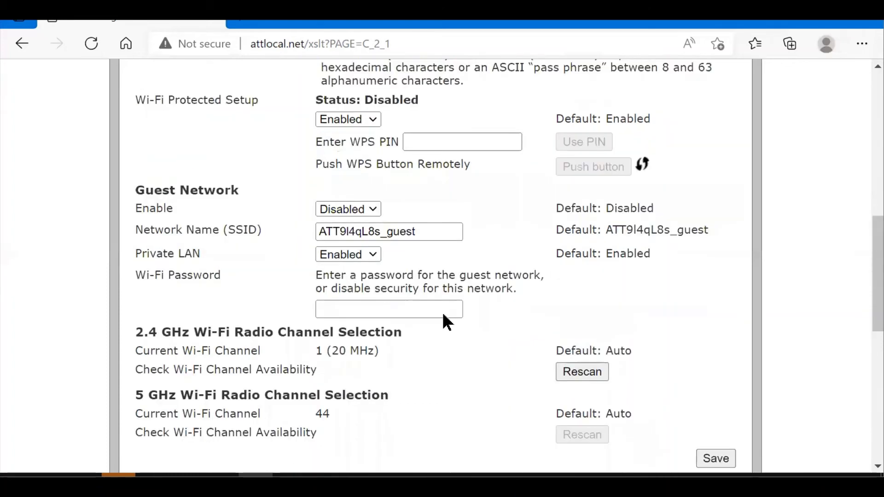
scroll("up", 3)
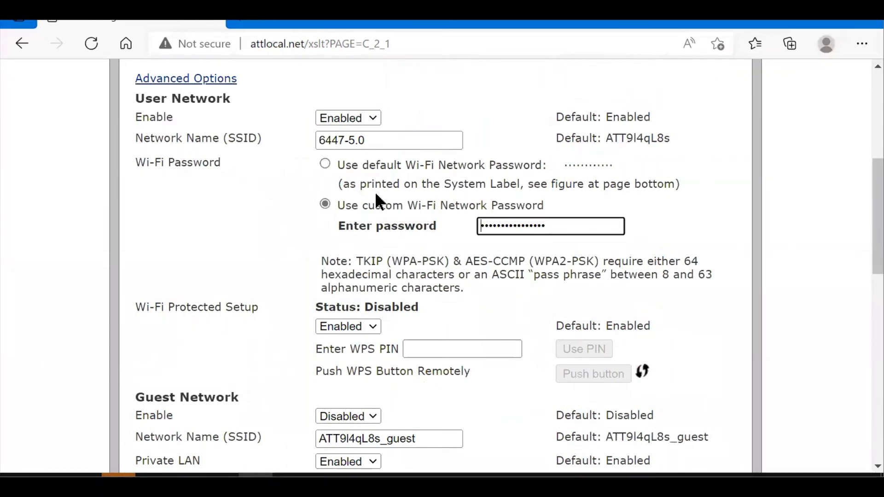
left_click(365, 140)
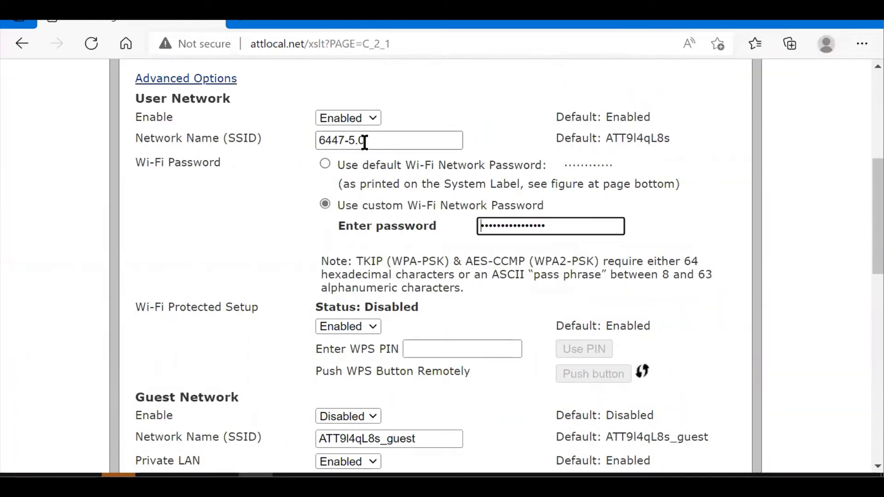
scroll("down", 3)
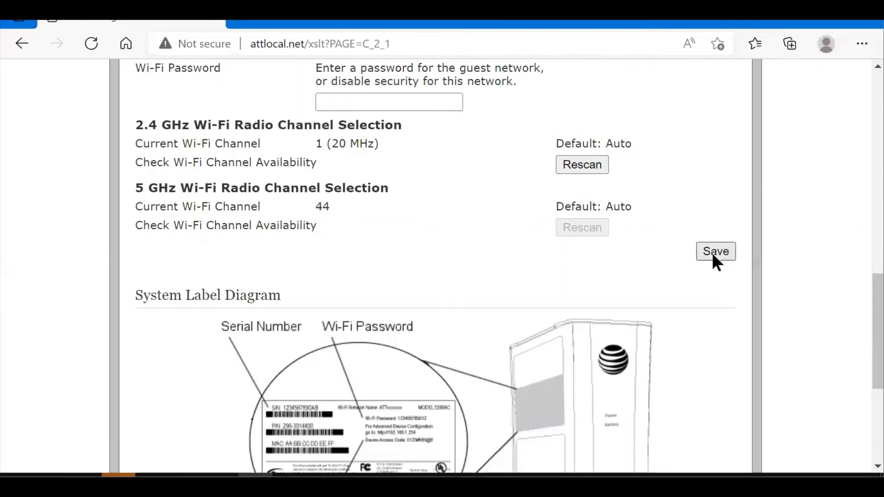
mouse_move(575, 172)
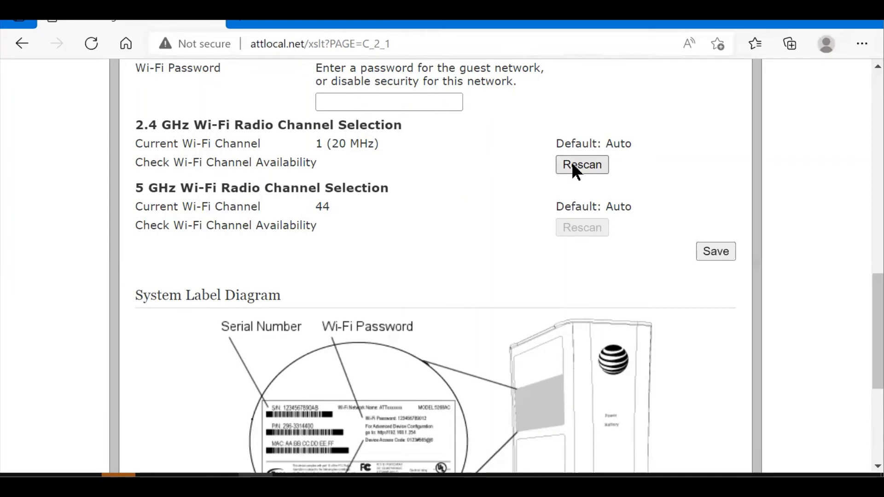
Step: Rescan the 2.4 GHz radio channel and submit, reloading the Wi-Fi page
left_click(582, 164)
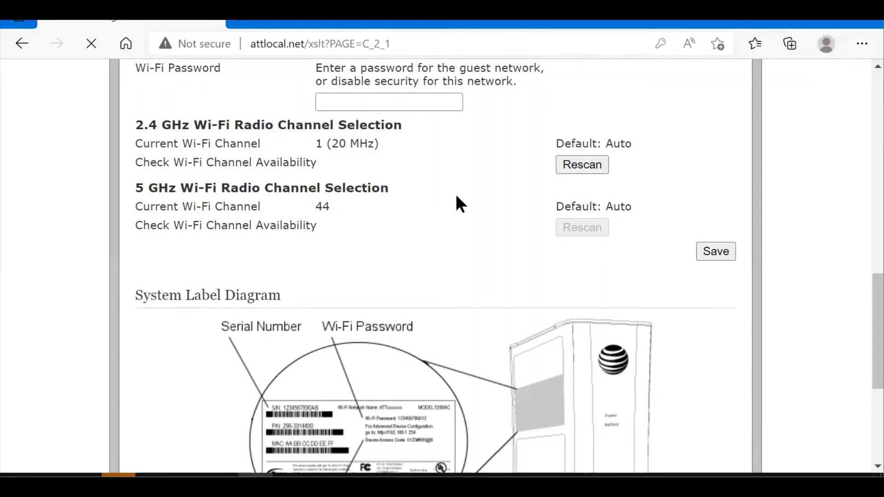
left_click(715, 251)
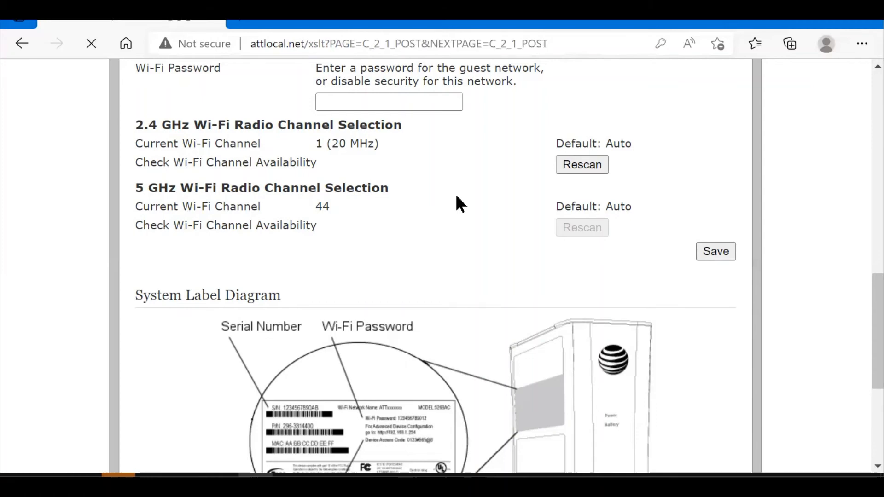
left_click(716, 251)
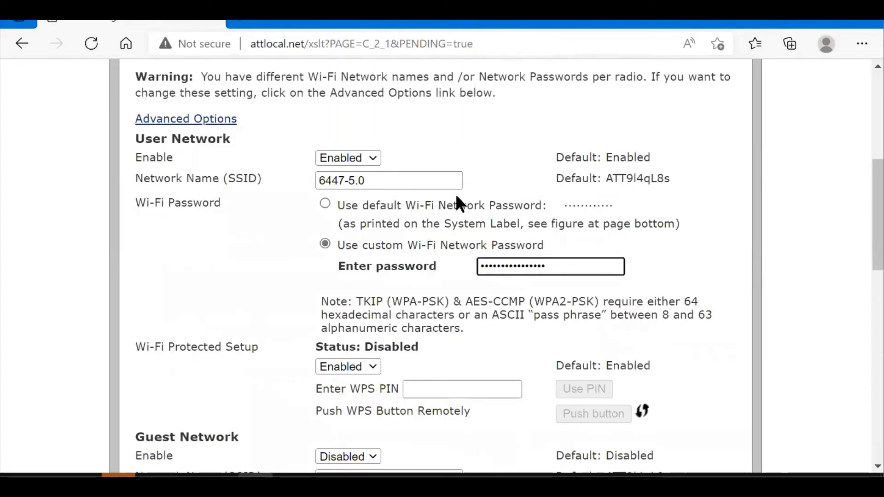
scroll("down", 3)
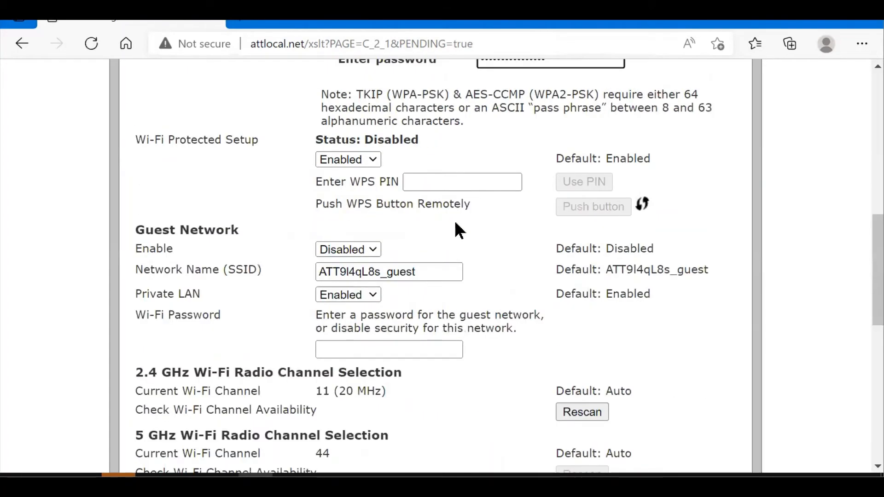
scroll("down", 3)
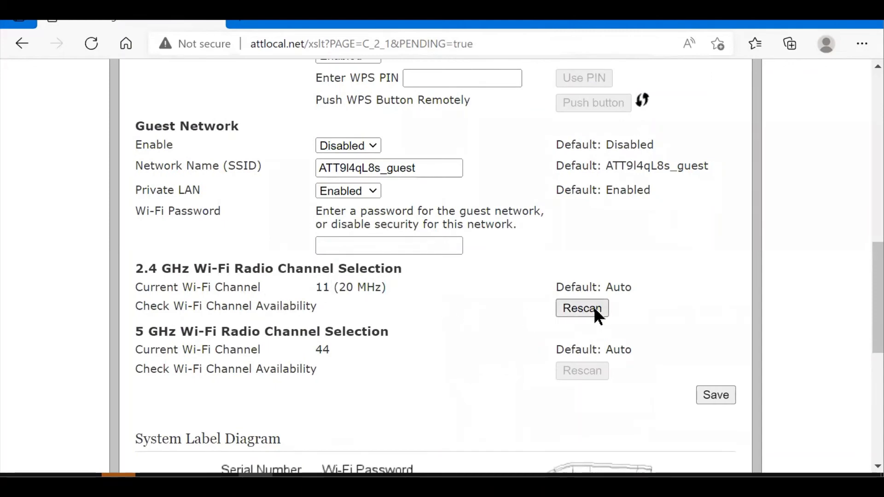
left_click(716, 395)
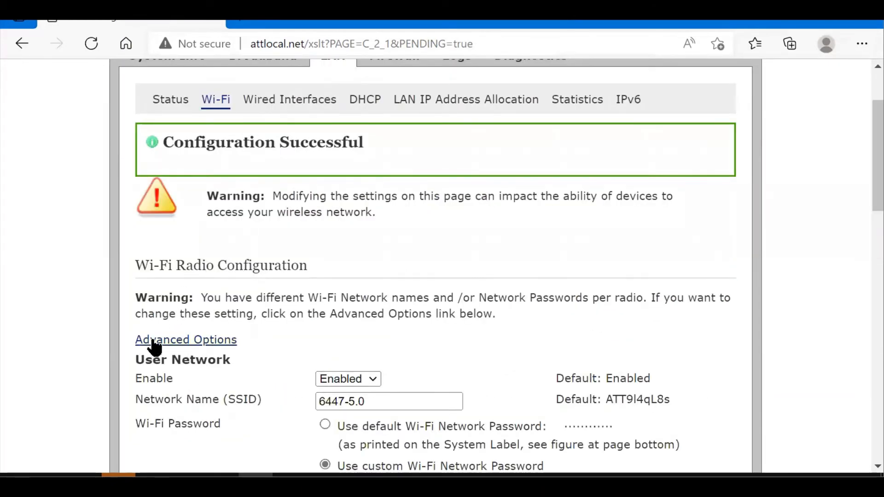
mouse_move(289, 361)
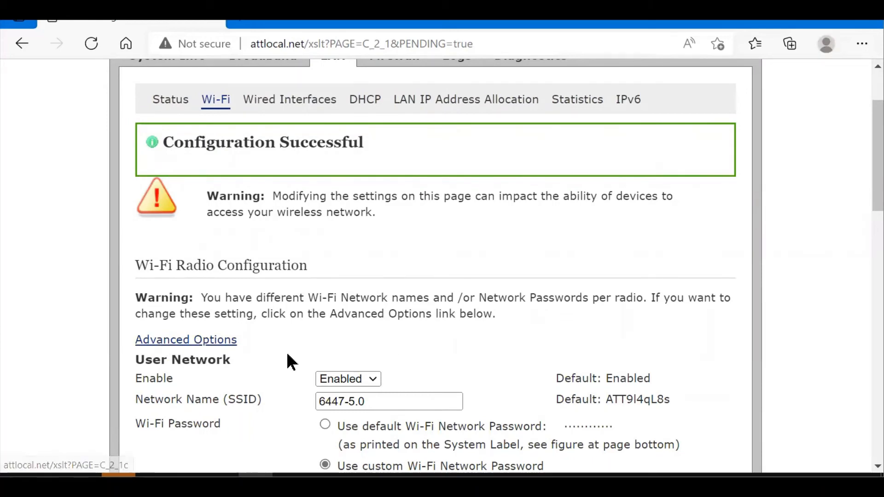
scroll("down", 3)
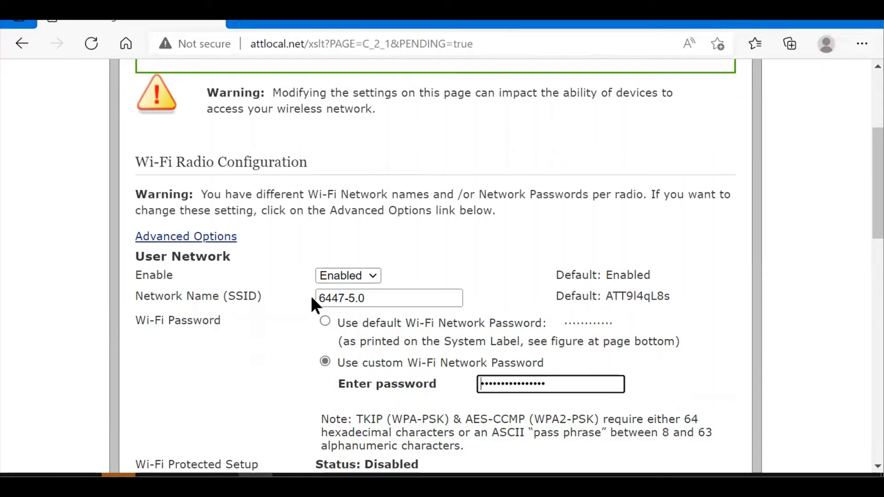
scroll("down", 3)
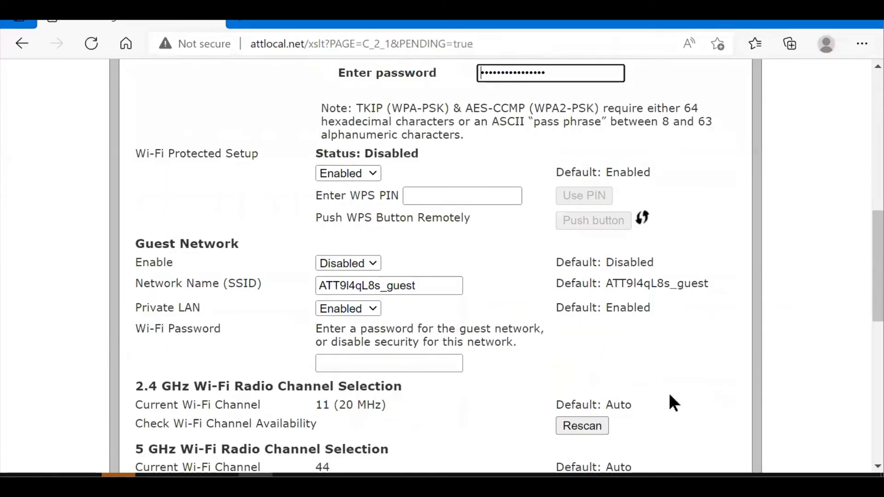
scroll("down", 3)
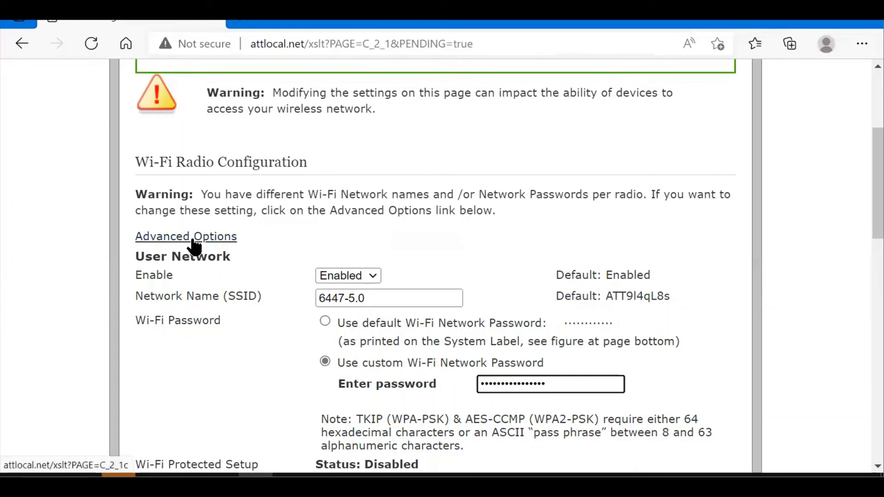
Step: Open Advanced Options, showing the 2.4 GHz radio with channel Auto (currently 11)
left_click(185, 237)
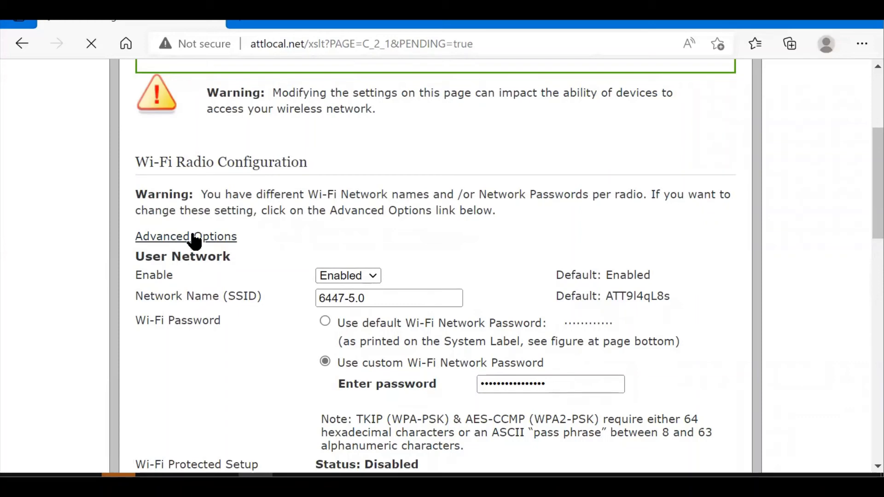
left_click(186, 237)
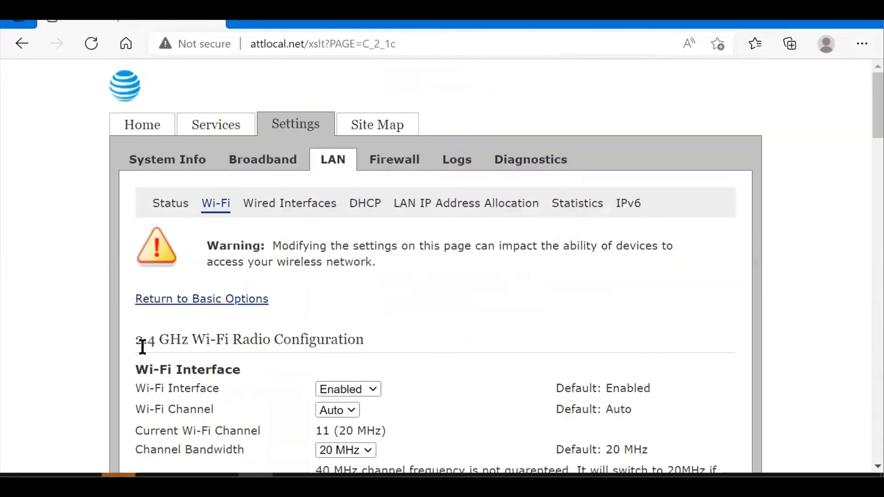
mouse_move(198, 335)
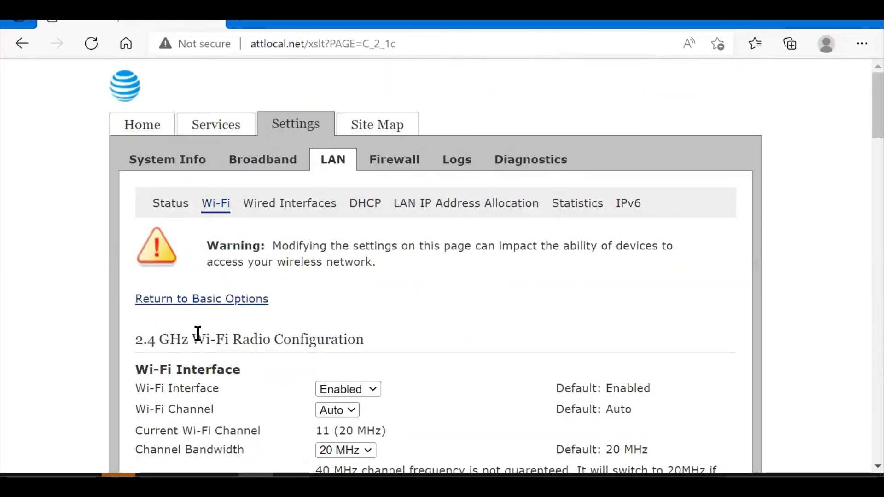
scroll("down", 3)
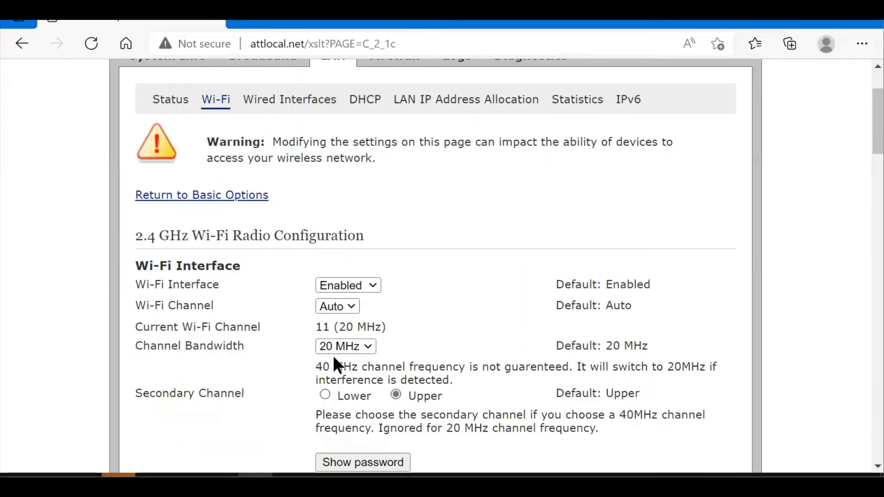
mouse_move(326, 326)
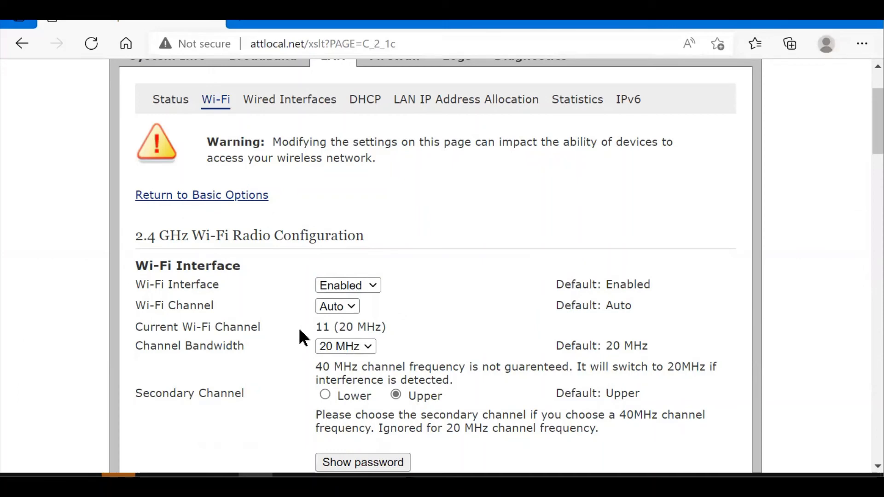
left_click(337, 306)
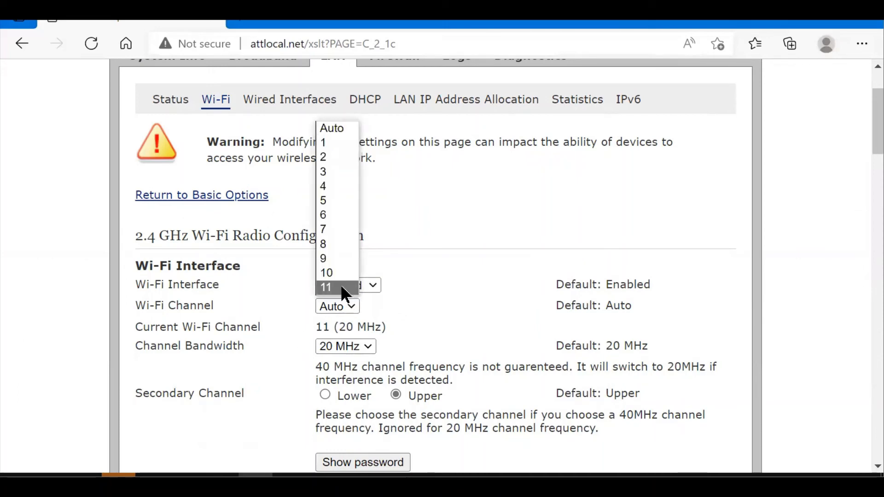
mouse_move(413, 305)
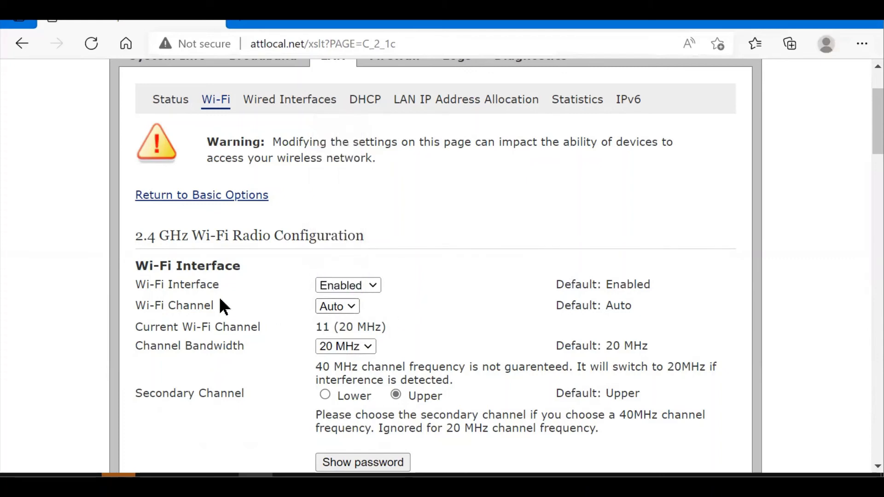
scroll("down", 3)
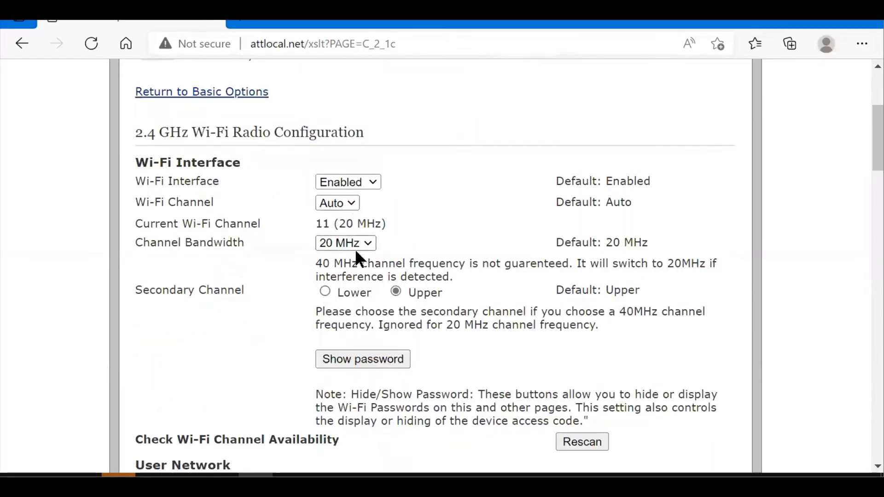
scroll("down", 3)
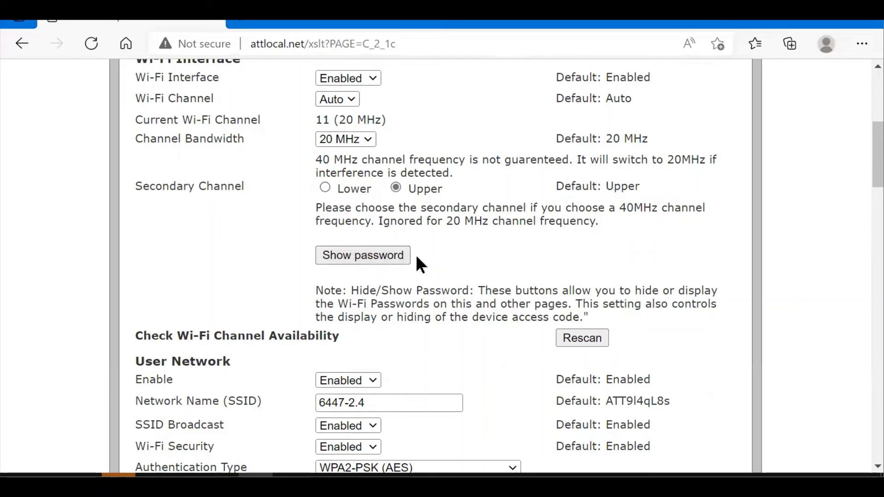
mouse_move(335, 239)
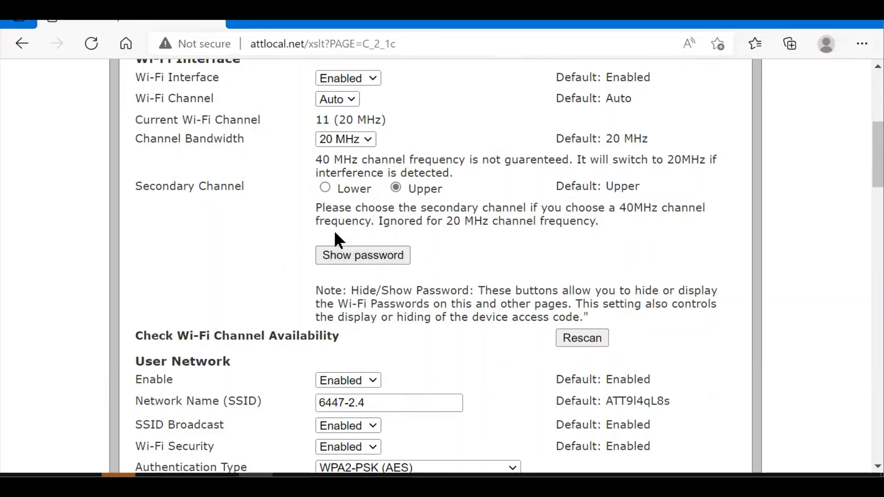
mouse_move(310, 260)
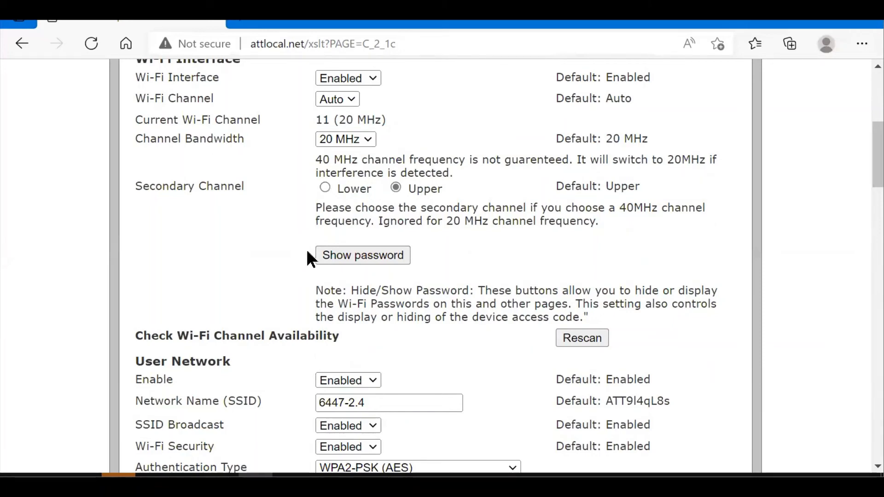
scroll("down", 3)
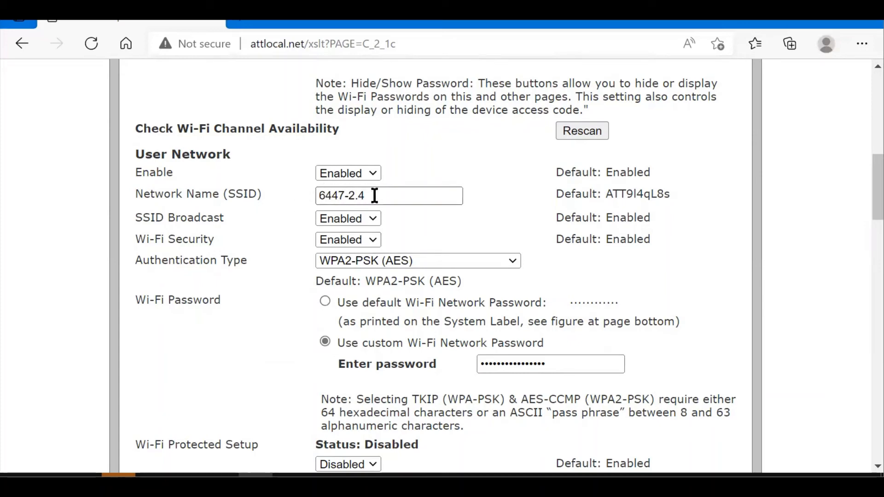
Step: Add trial text to the 2.4 GHz SSID, then restore it to 6447-2.4
left_click(377, 197)
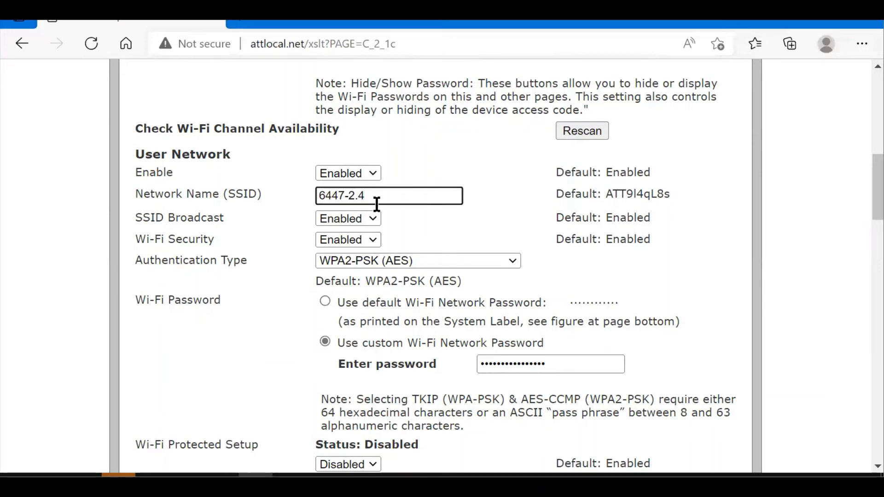
type("andy")
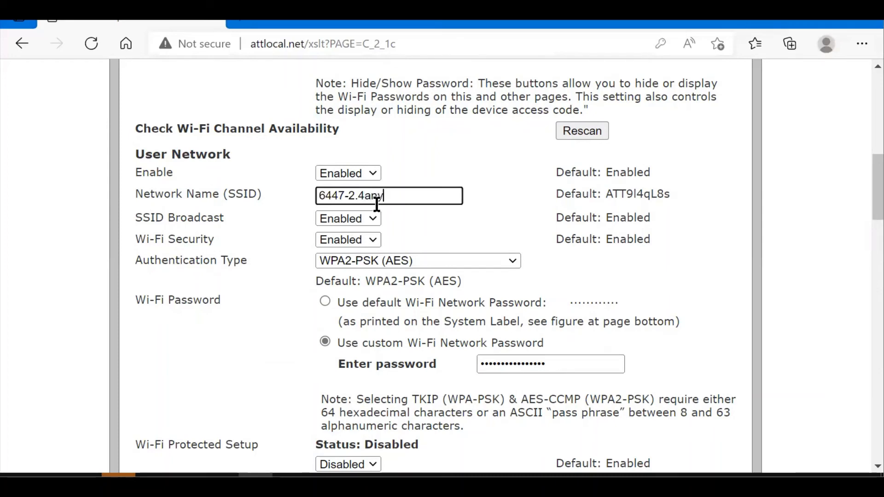
type("thing")
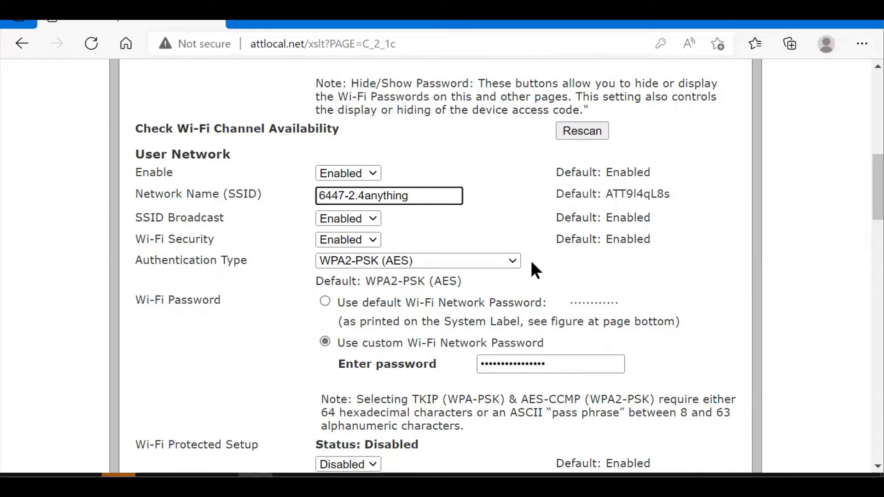
mouse_move(479, 251)
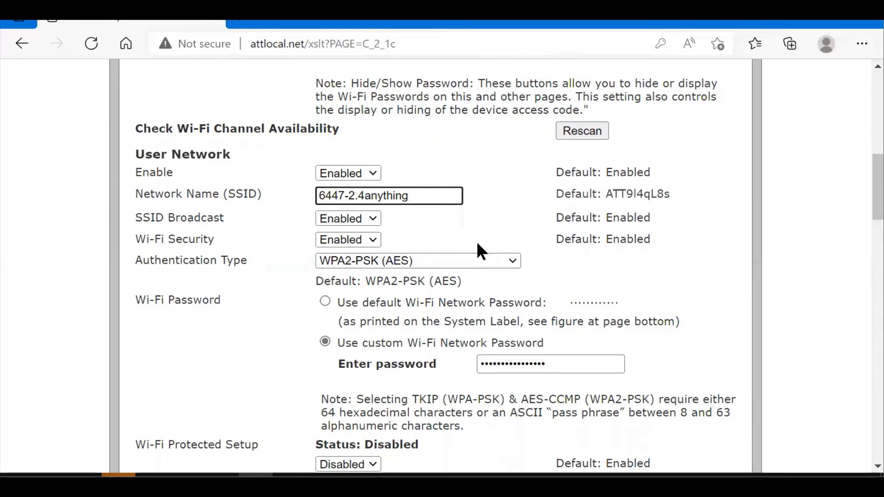
type("6447-2.4")
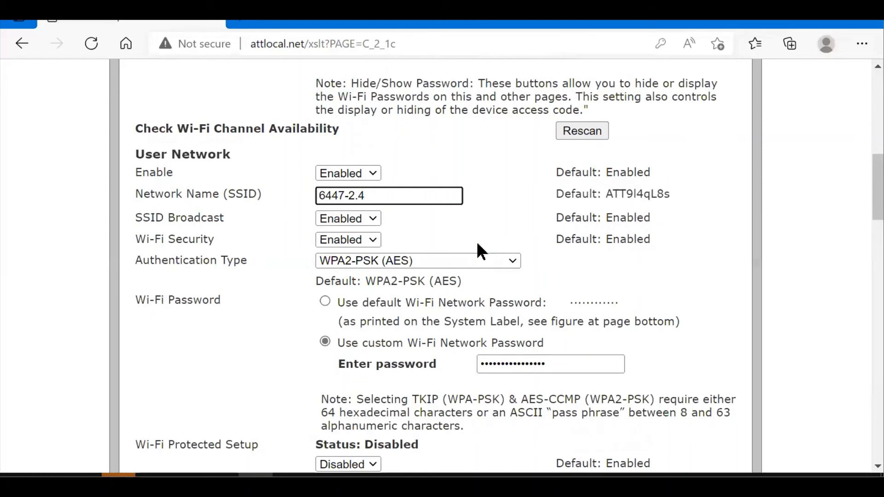
mouse_move(482, 240)
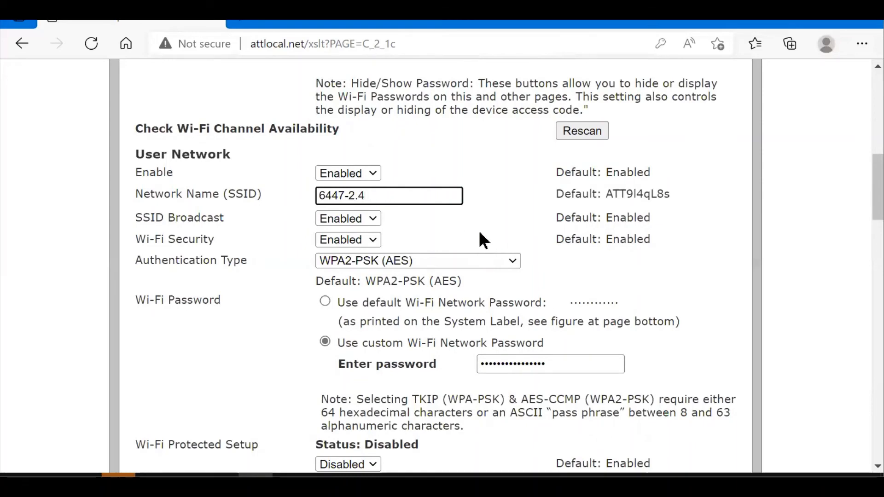
scroll("down", 3)
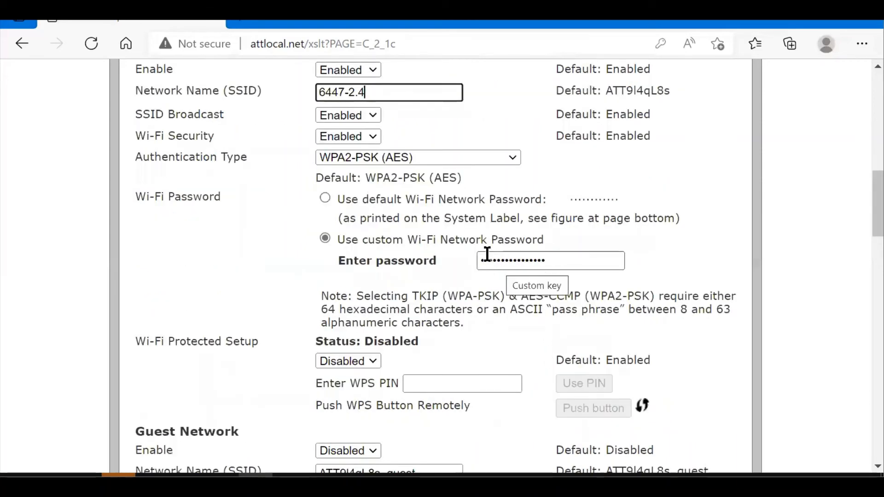
scroll("down", 3)
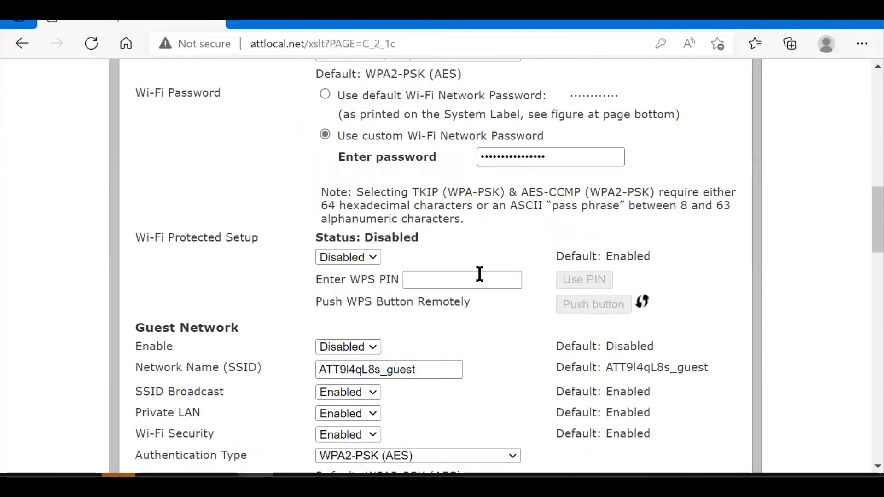
mouse_move(355, 257)
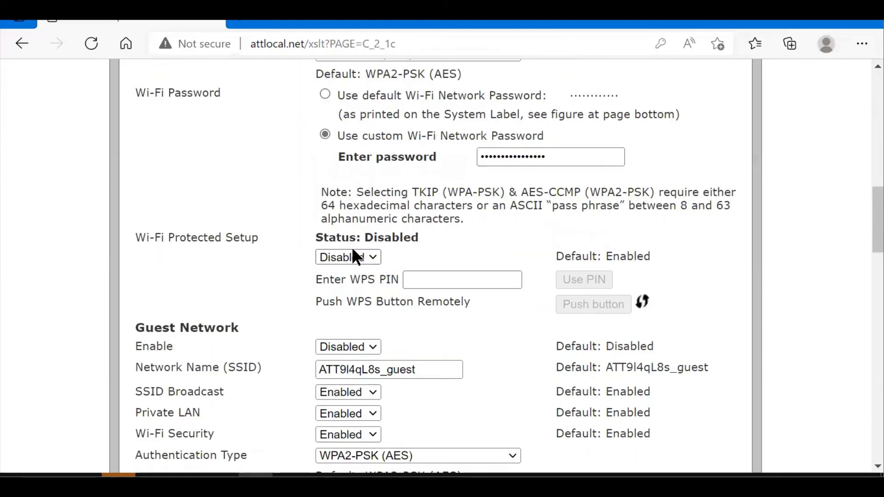
mouse_move(426, 283)
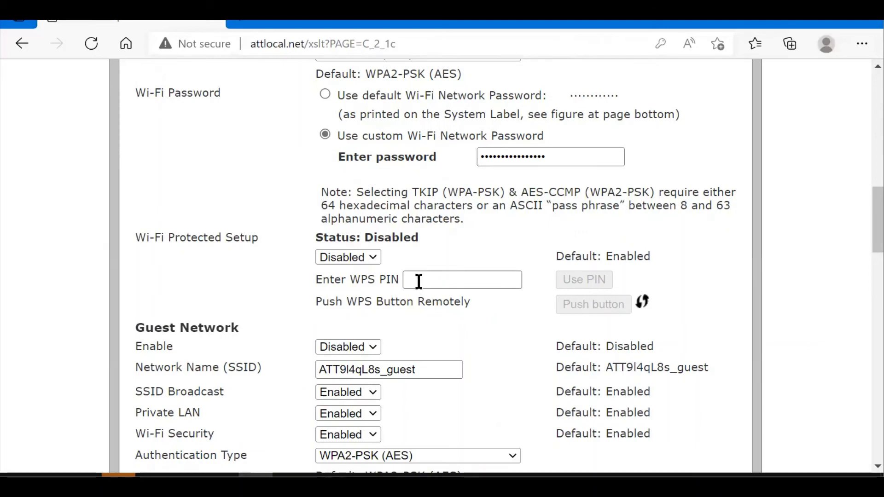
scroll("down", 3)
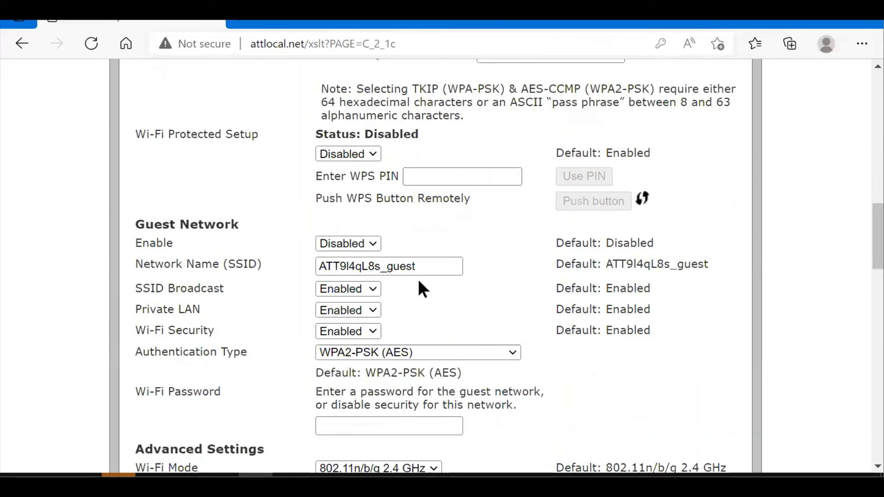
mouse_move(412, 293)
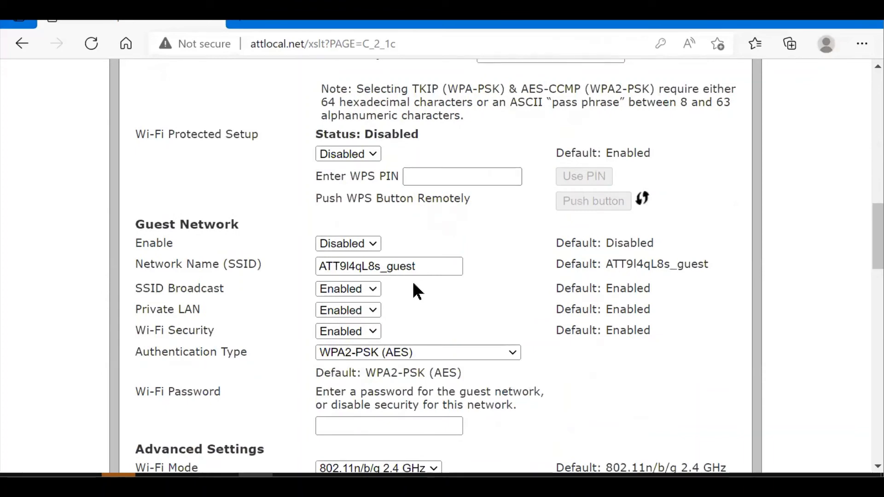
mouse_move(377, 264)
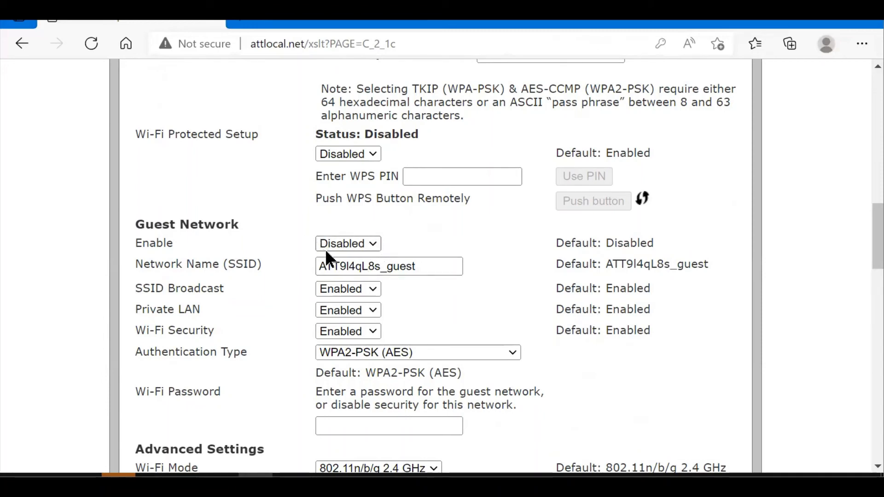
mouse_move(366, 249)
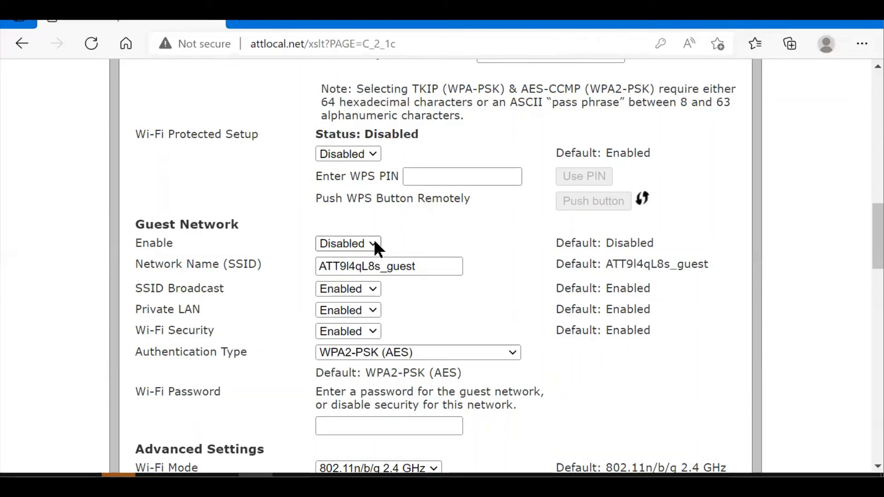
scroll("down", 3)
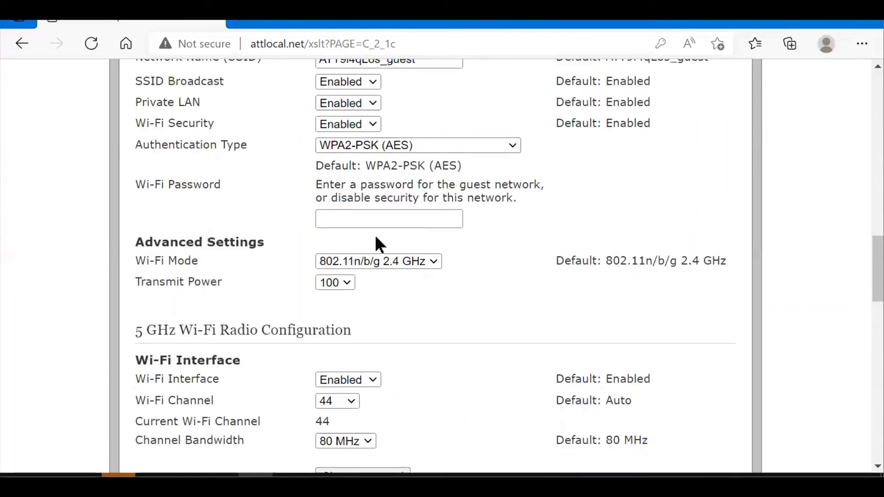
scroll("down", 3)
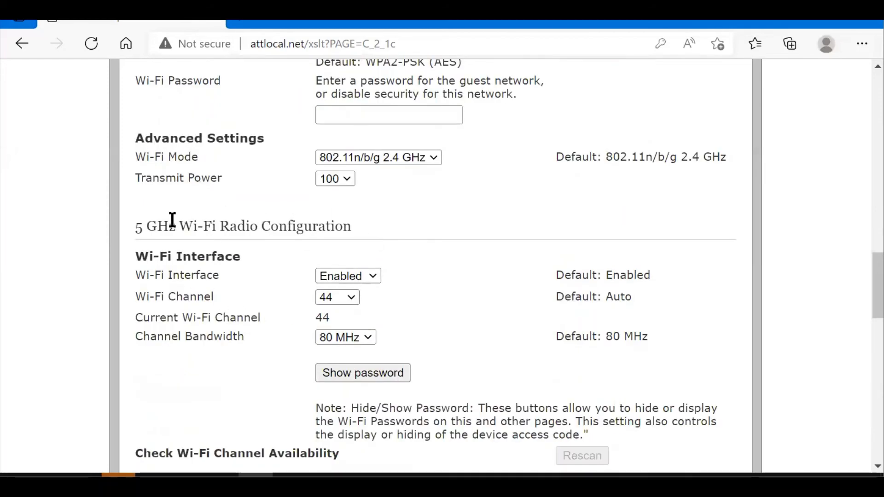
mouse_move(353, 262)
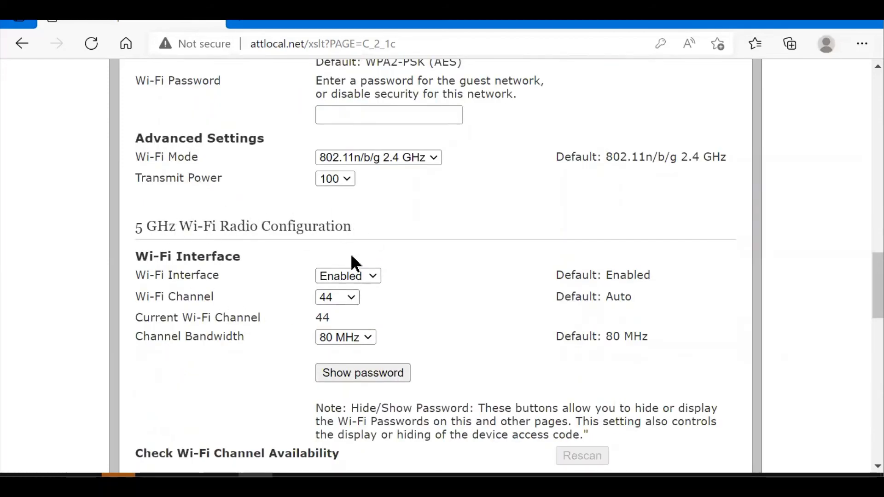
scroll("down", 3)
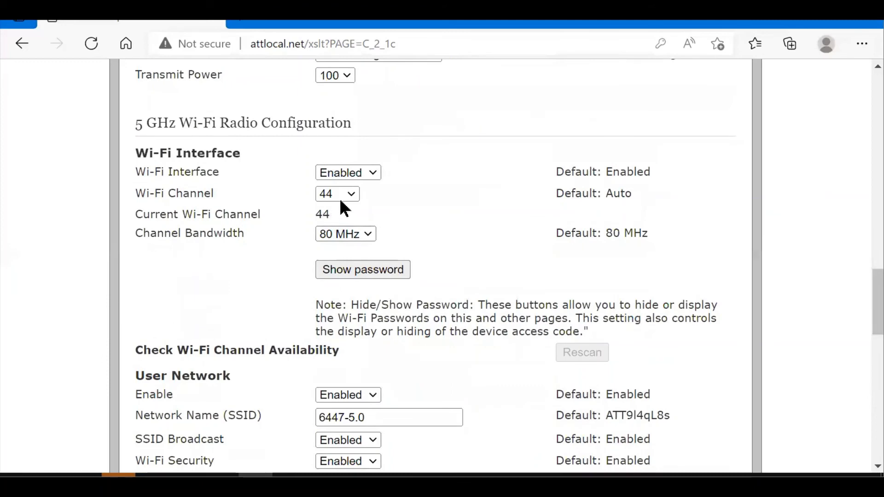
left_click(337, 194)
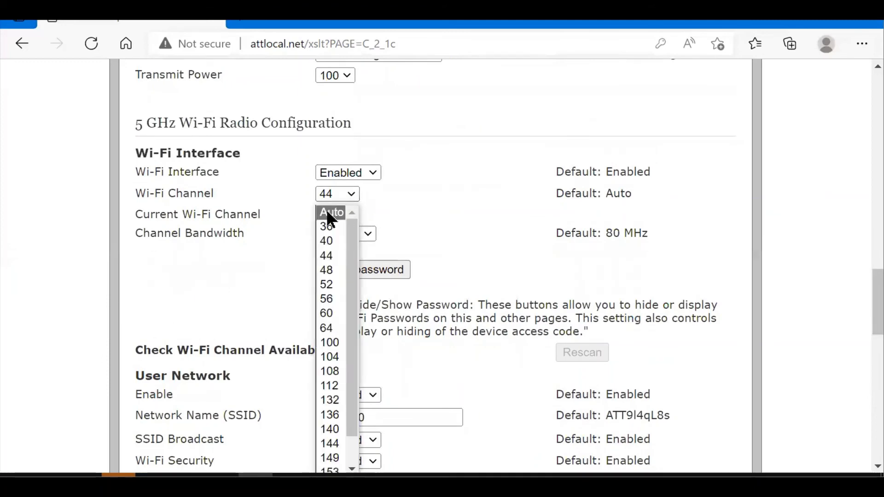
left_click(327, 256)
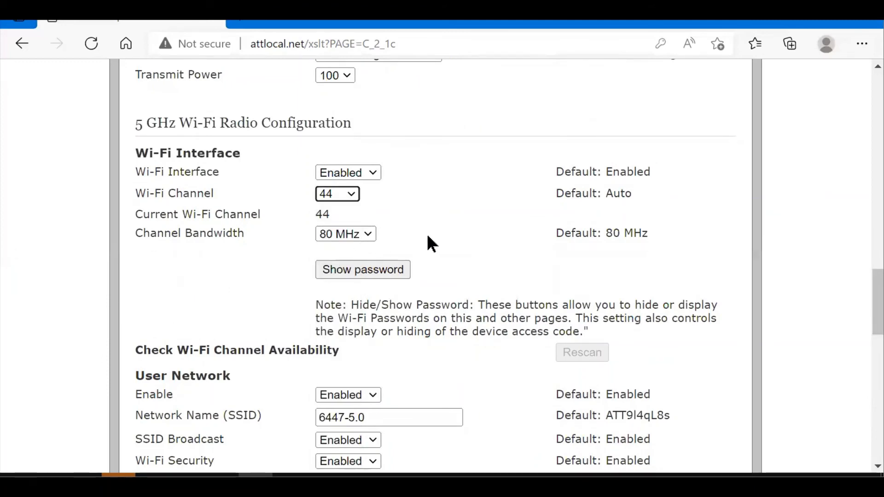
scroll("down", 3)
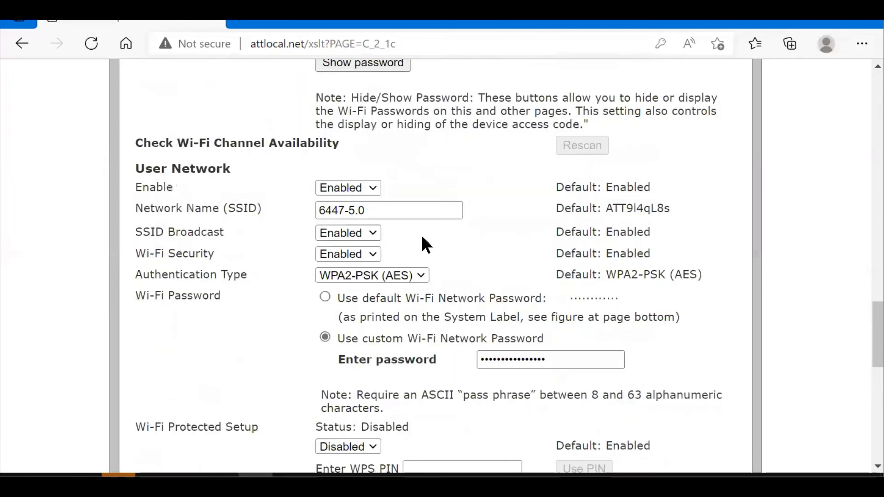
left_click(368, 210)
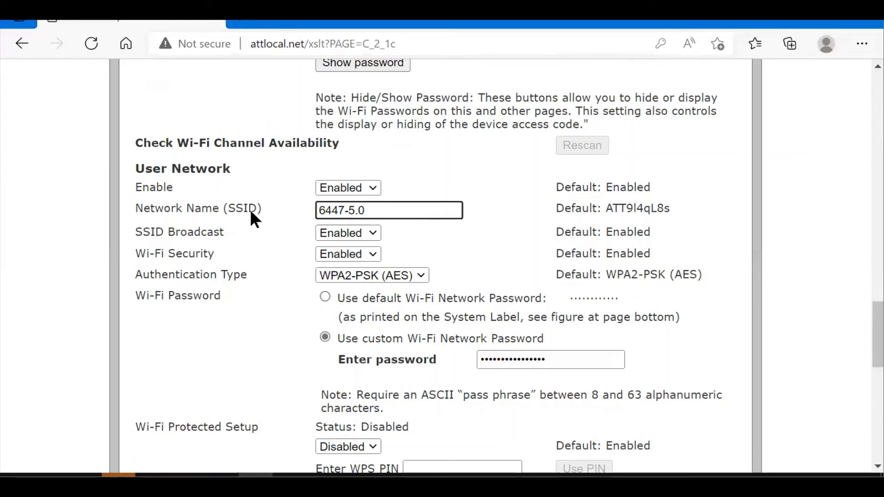
mouse_move(305, 181)
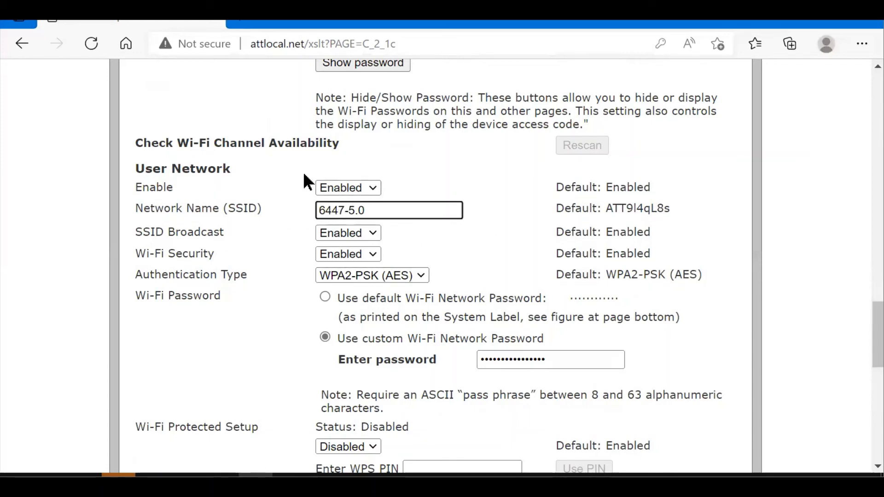
mouse_move(333, 175)
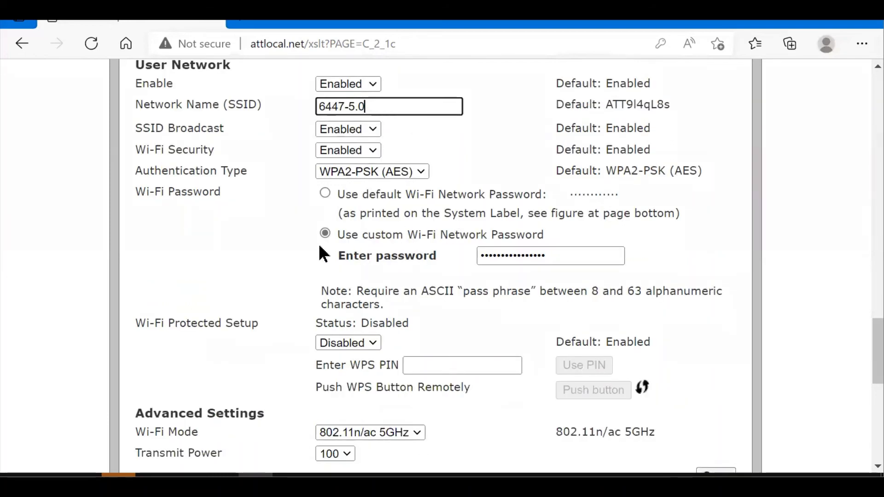
Step: Save the 5 GHz radio settings from the bottom of the Wi-Fi page
scroll("down", 3)
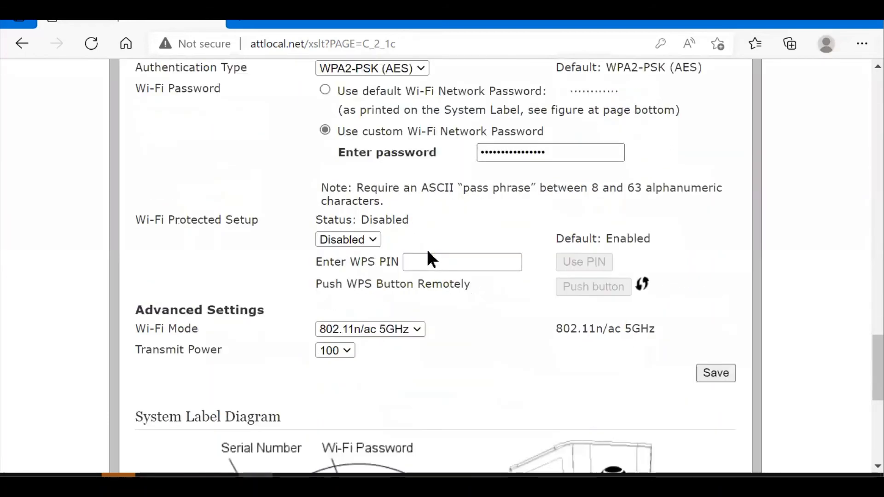
scroll("down", 3)
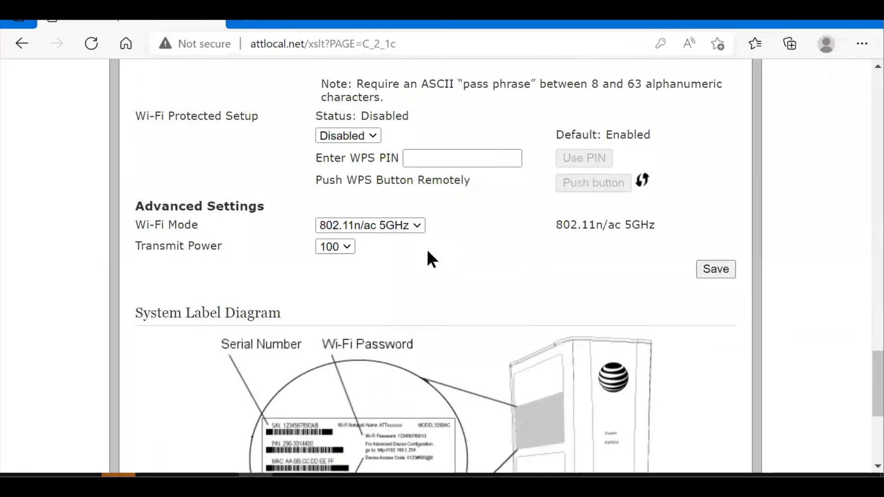
mouse_move(721, 282)
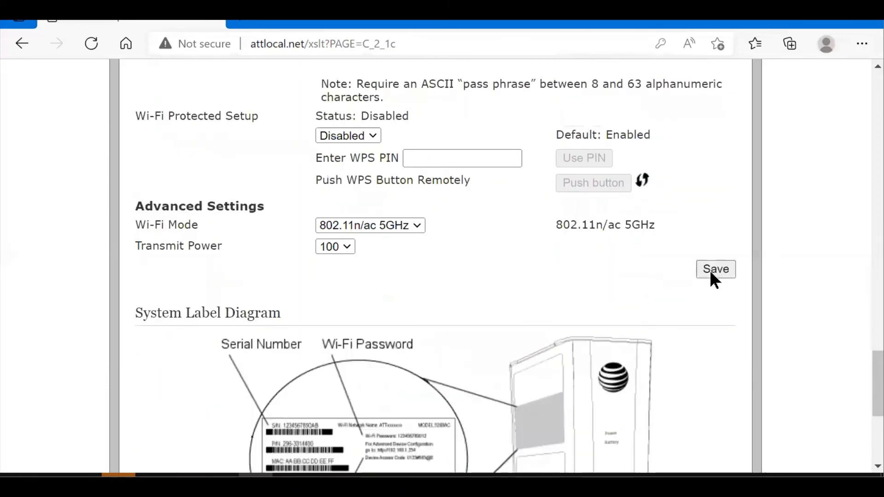
left_click(716, 269)
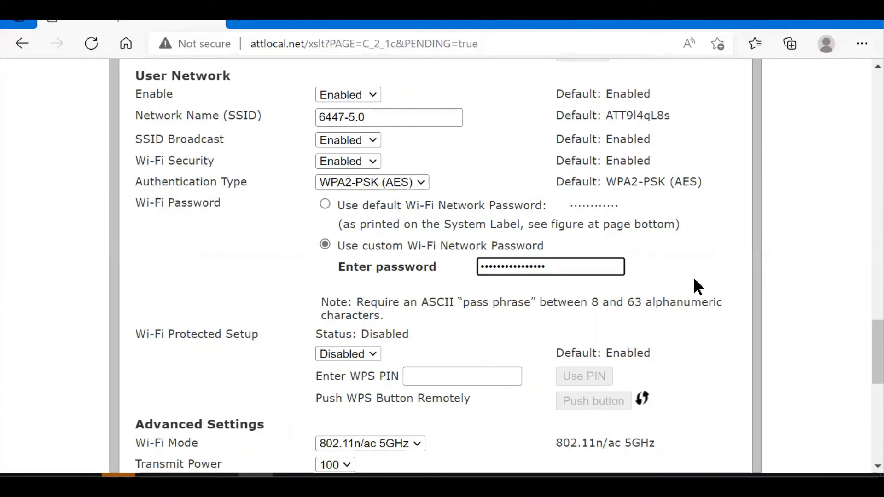
scroll("down", 3)
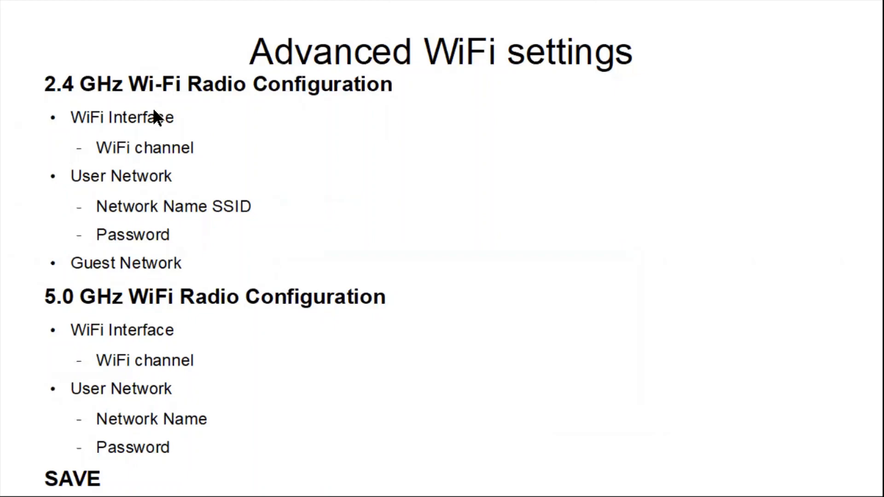
mouse_move(24, 85)
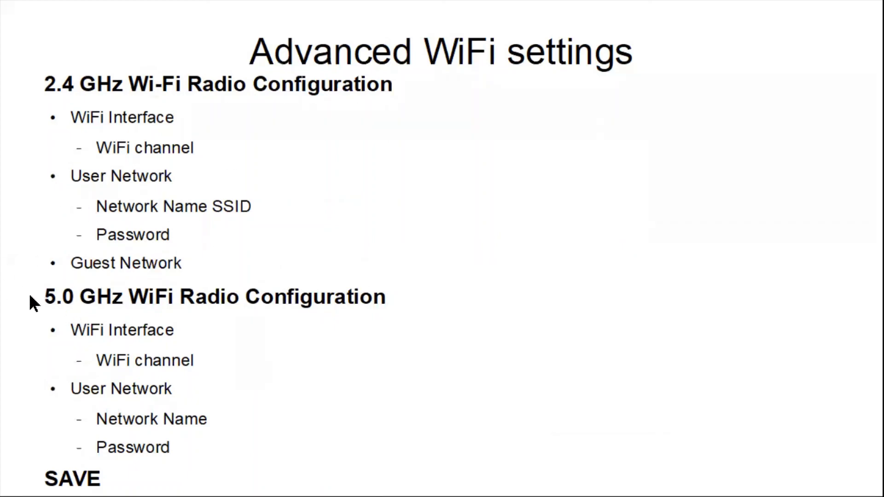
mouse_move(130, 314)
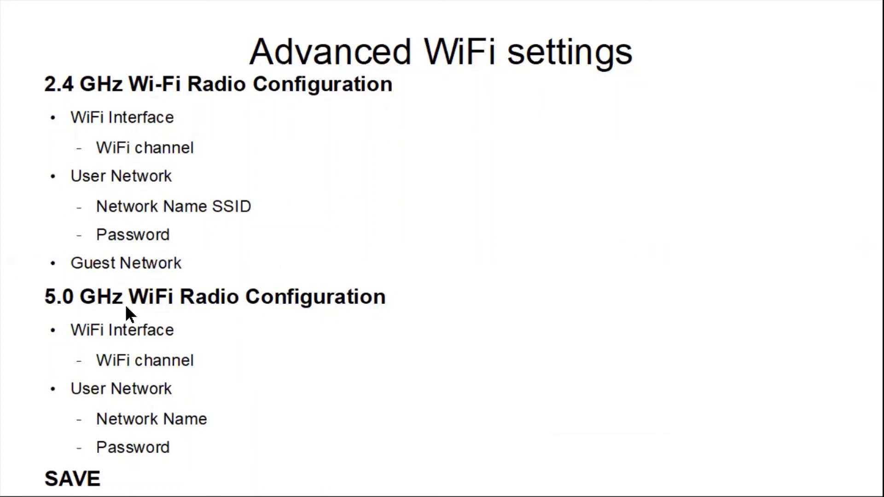
mouse_move(320, 325)
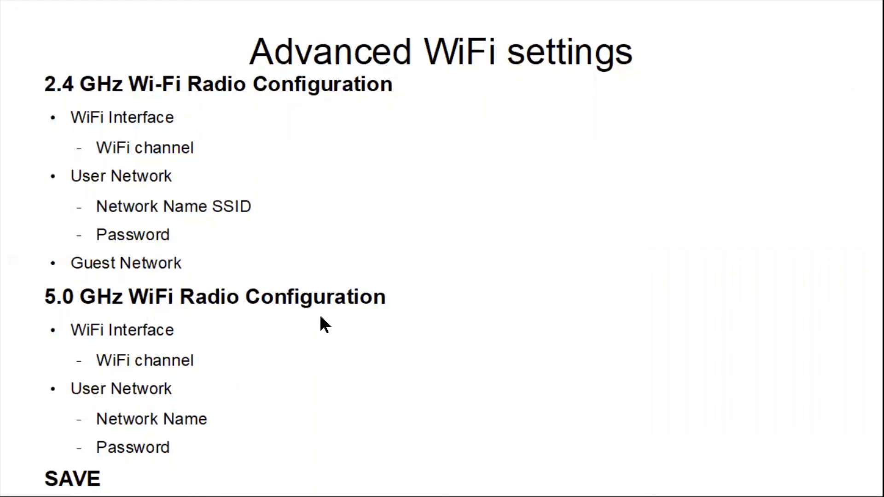
mouse_move(131, 480)
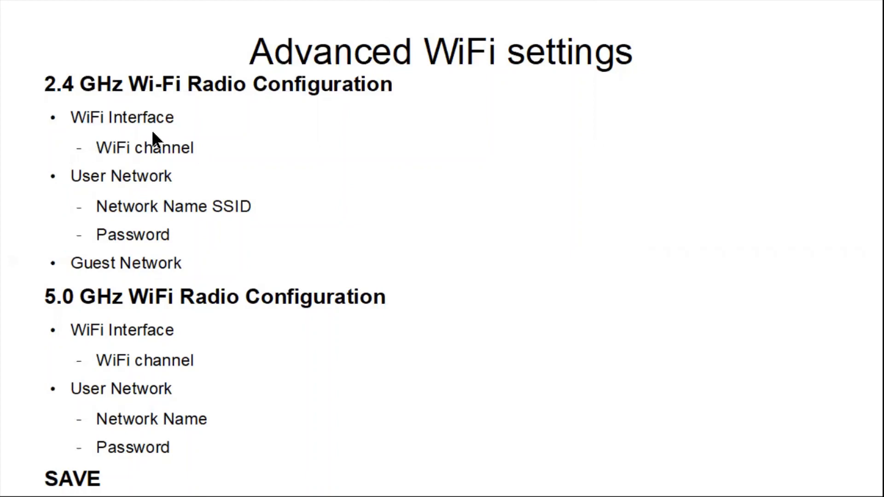
mouse_move(214, 154)
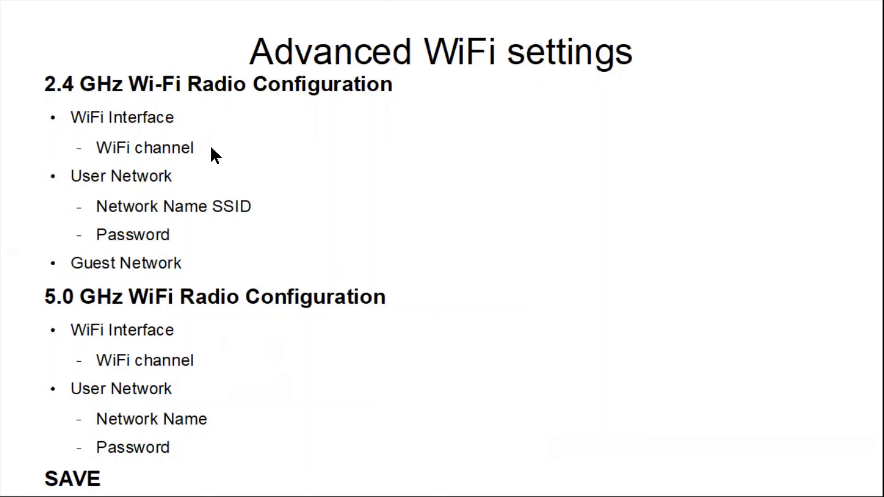
mouse_move(204, 184)
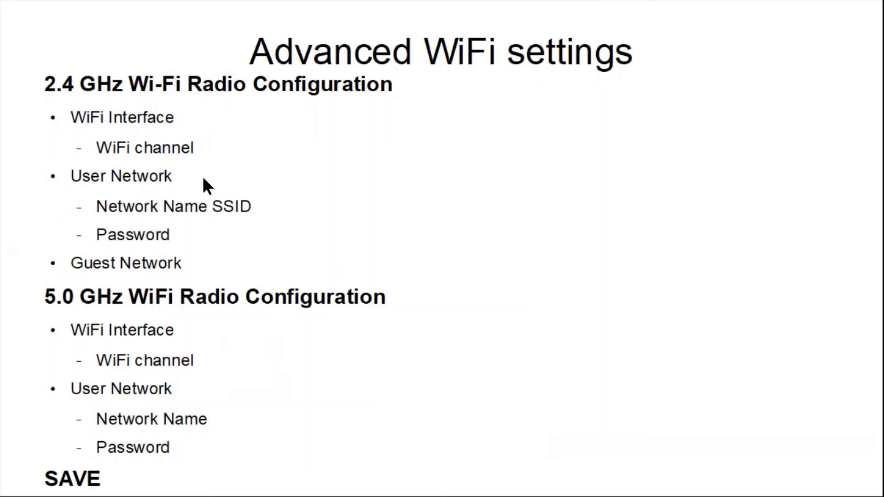
mouse_move(226, 149)
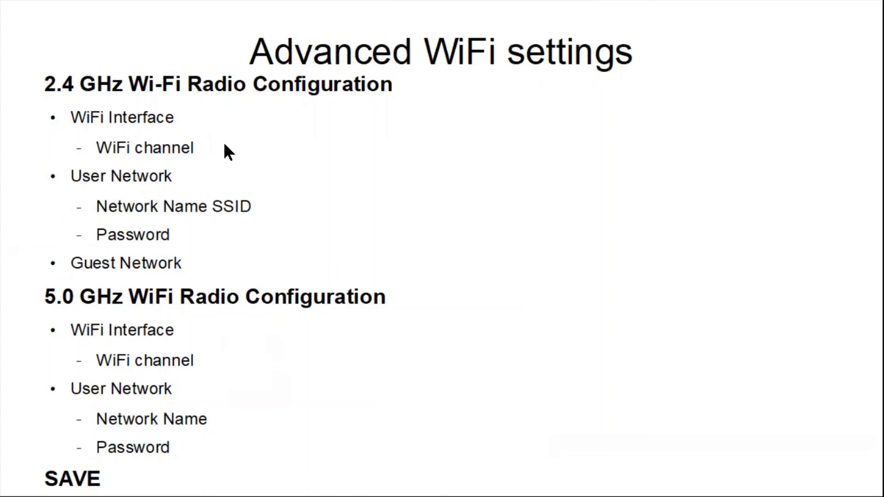
mouse_move(221, 159)
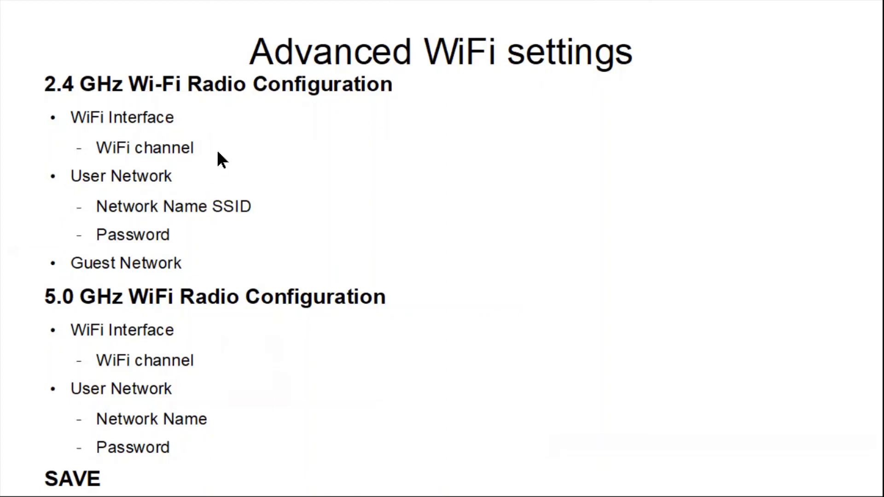
mouse_move(147, 227)
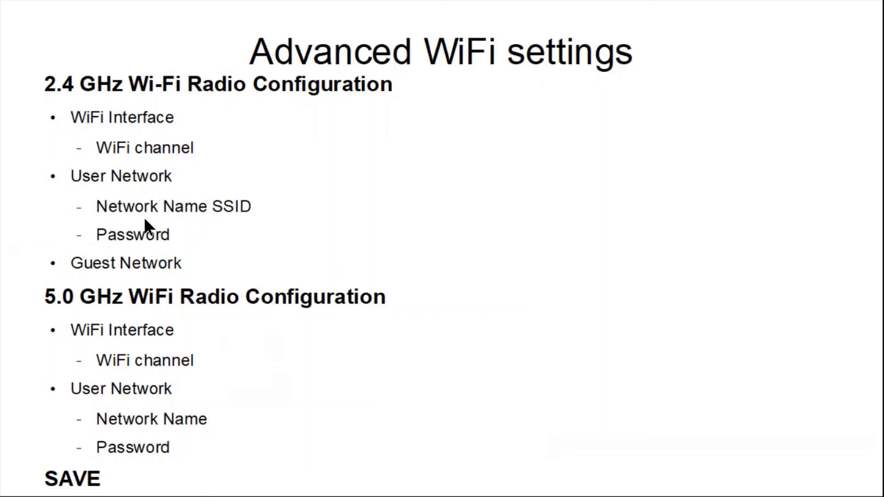
mouse_move(138, 241)
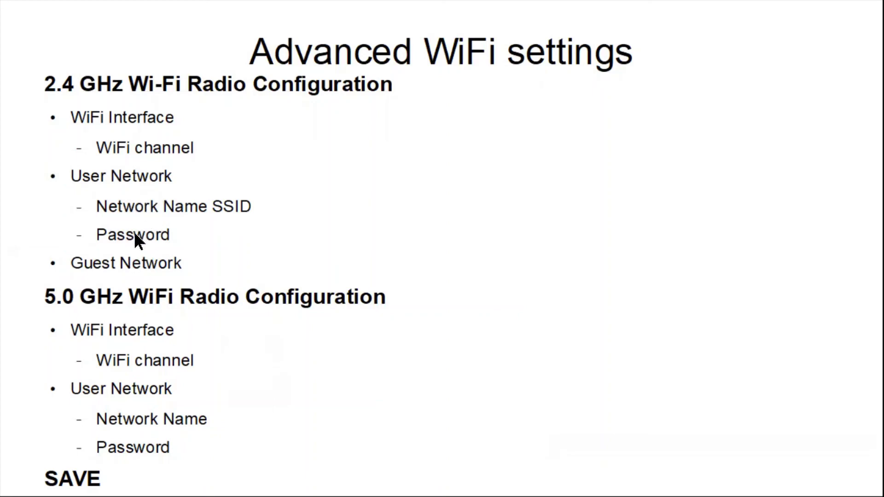
mouse_move(135, 223)
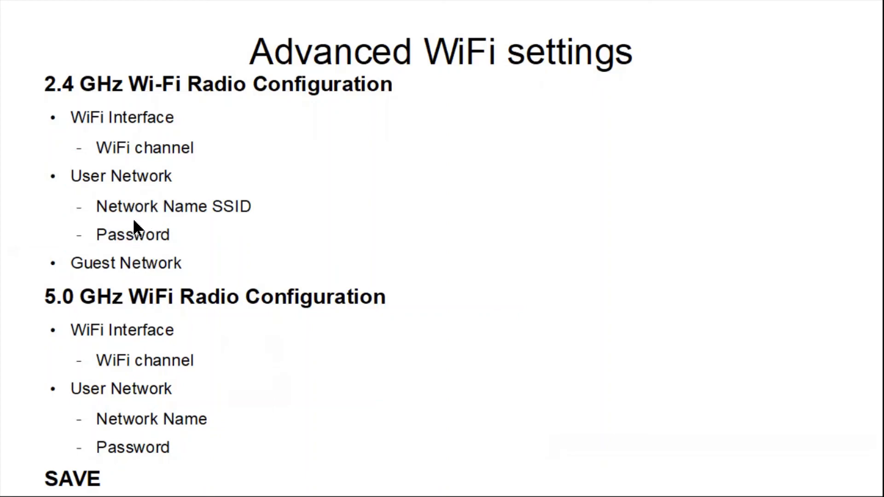
mouse_move(125, 283)
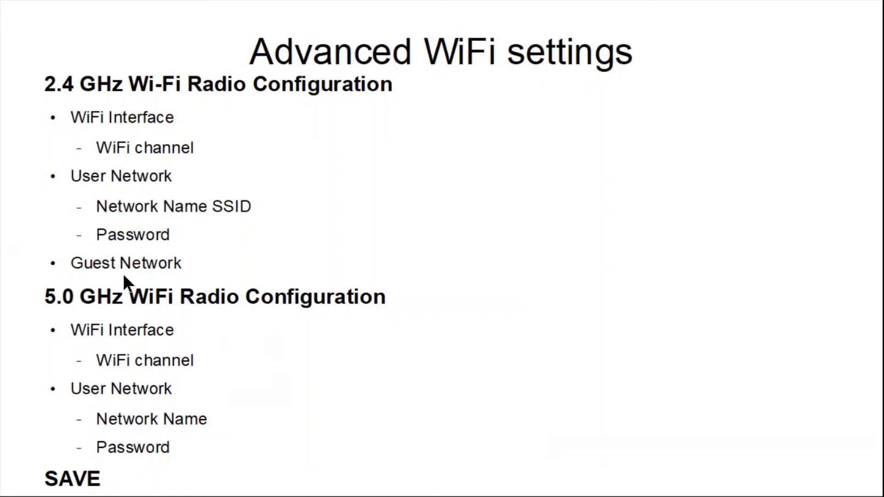
mouse_move(172, 392)
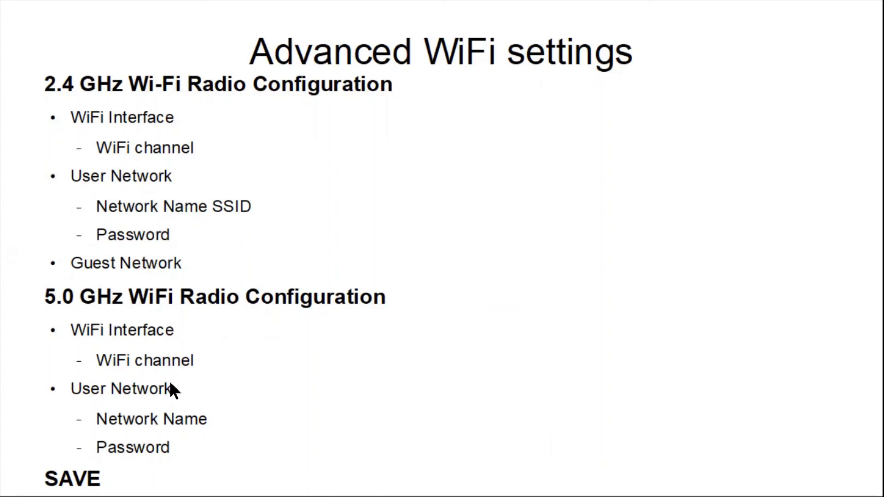
mouse_move(187, 223)
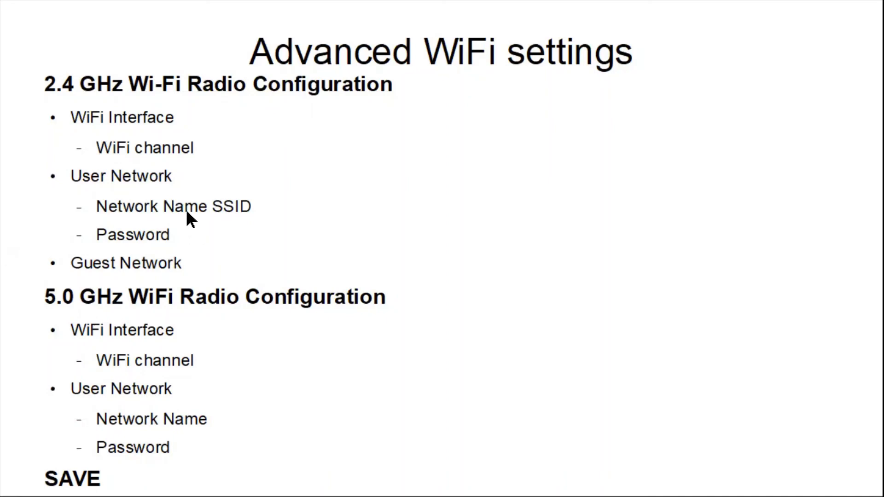
mouse_move(125, 312)
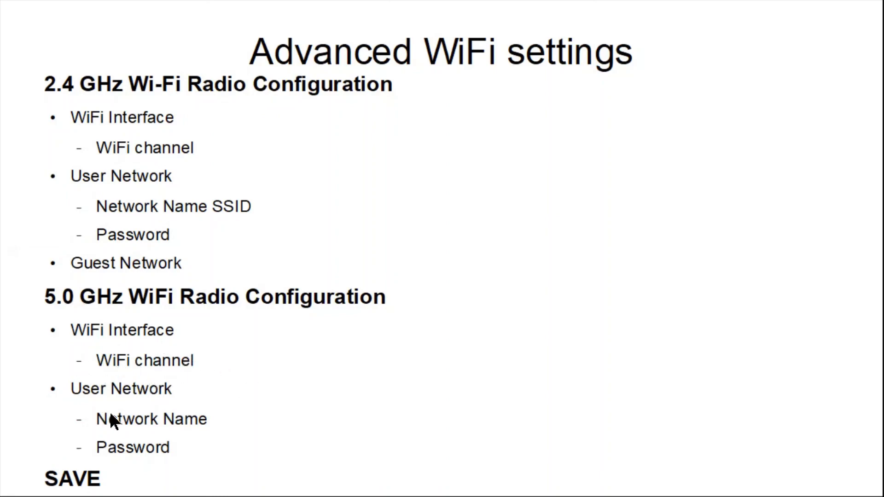
mouse_move(83, 413)
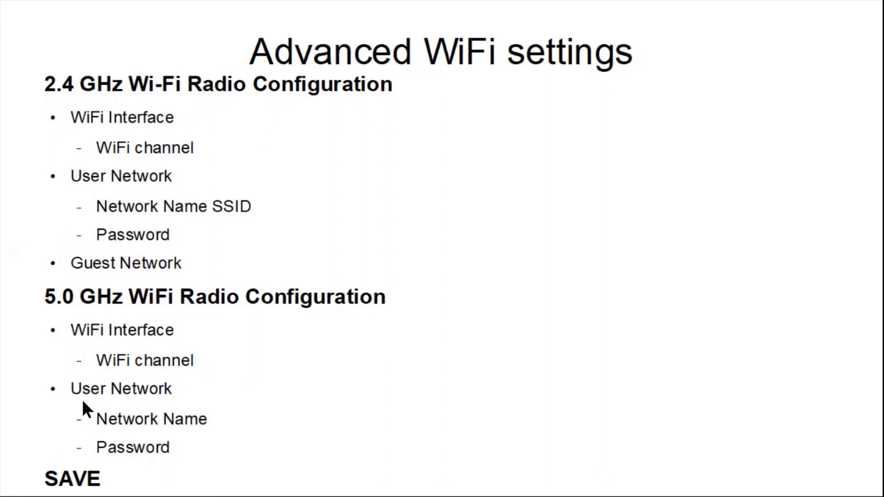
mouse_move(83, 405)
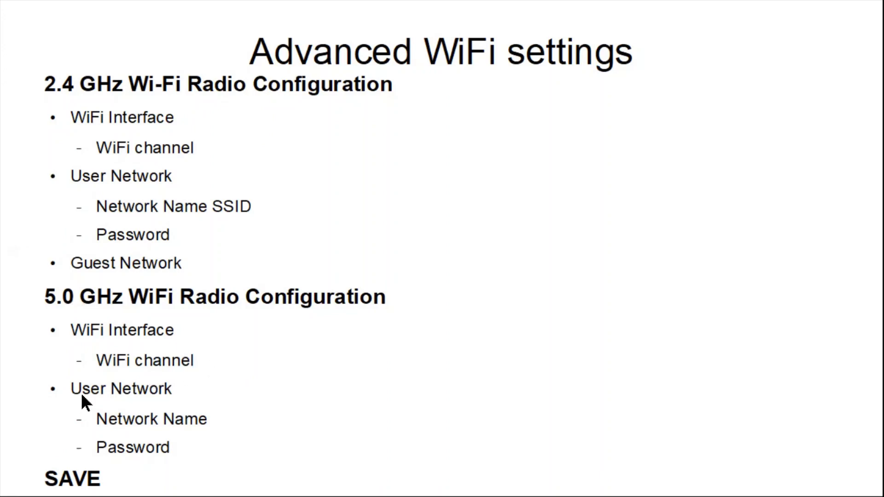
mouse_move(121, 459)
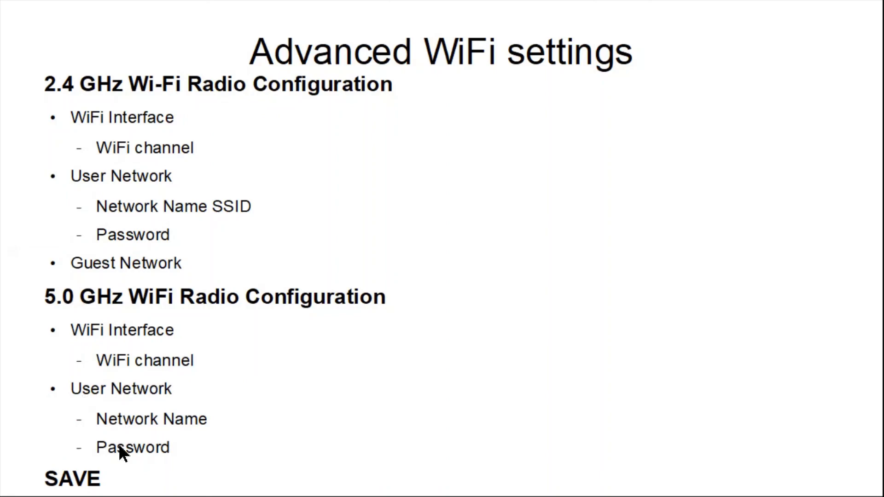
mouse_move(86, 447)
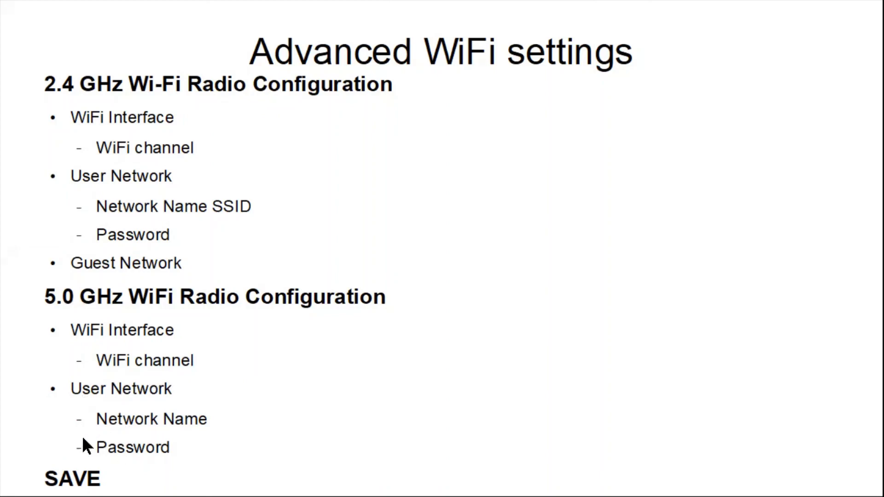